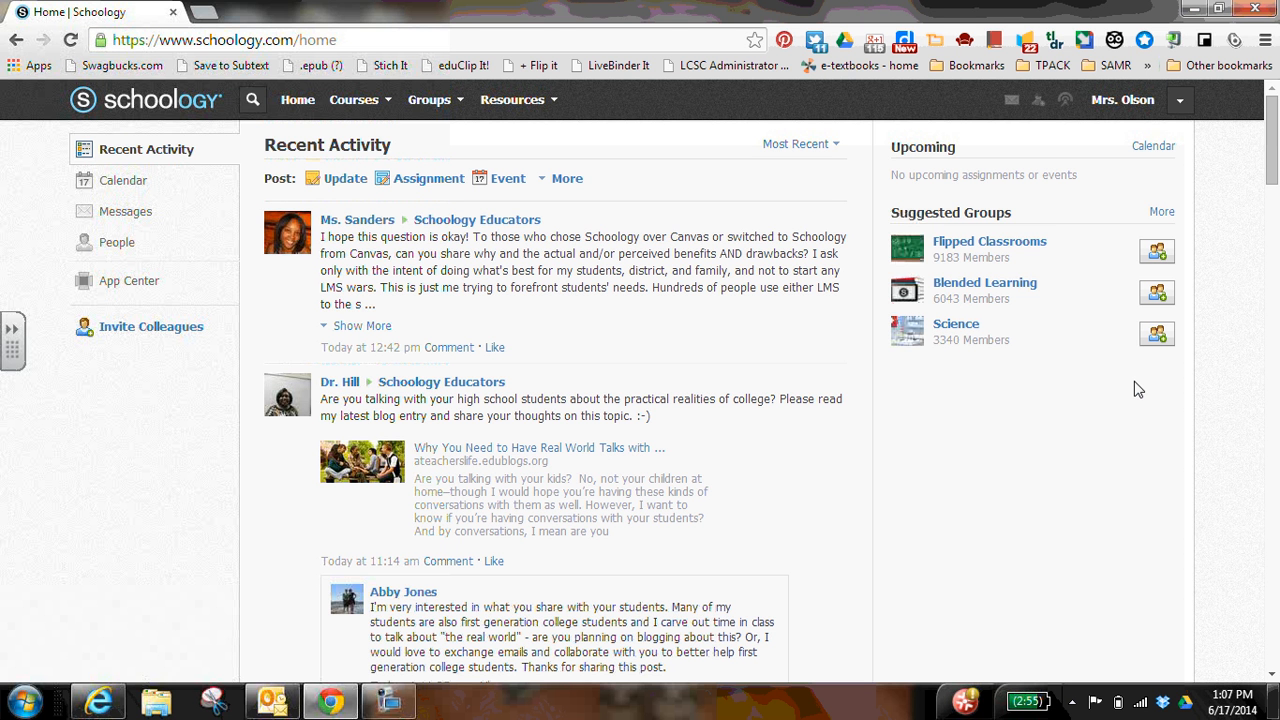
pyautogui.moveTo(859, 268)
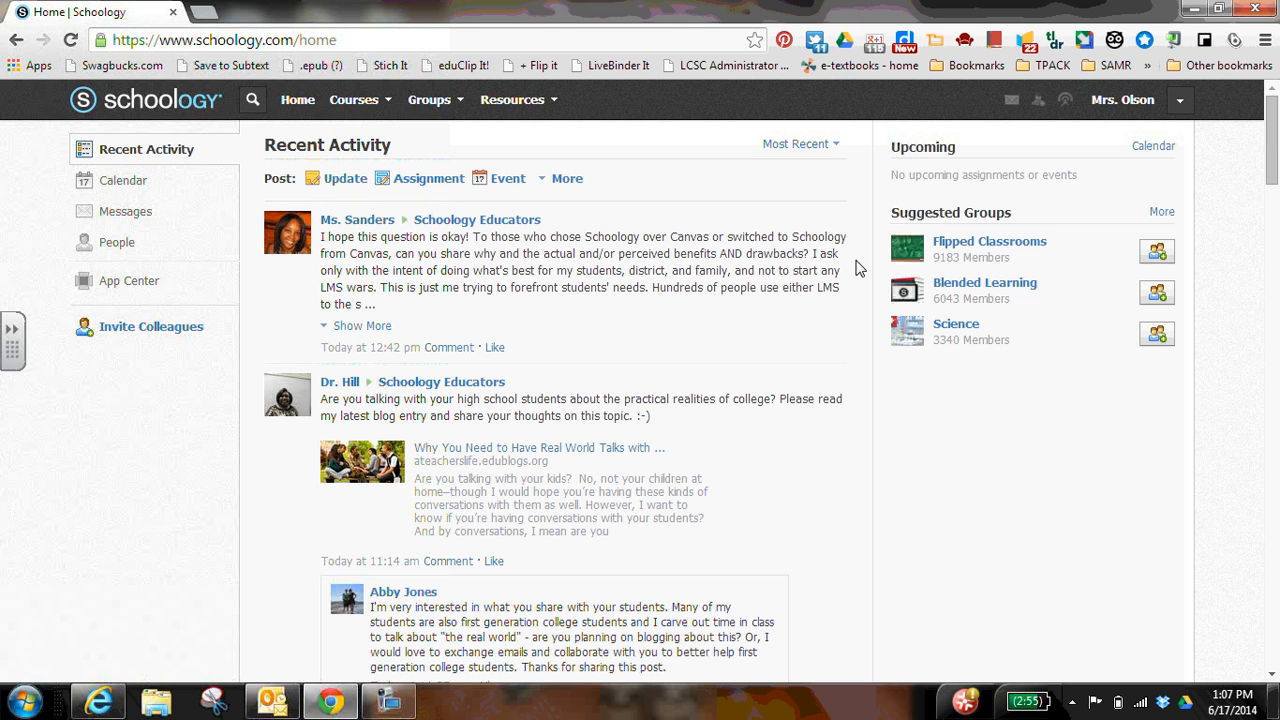
pyautogui.moveTo(860, 230)
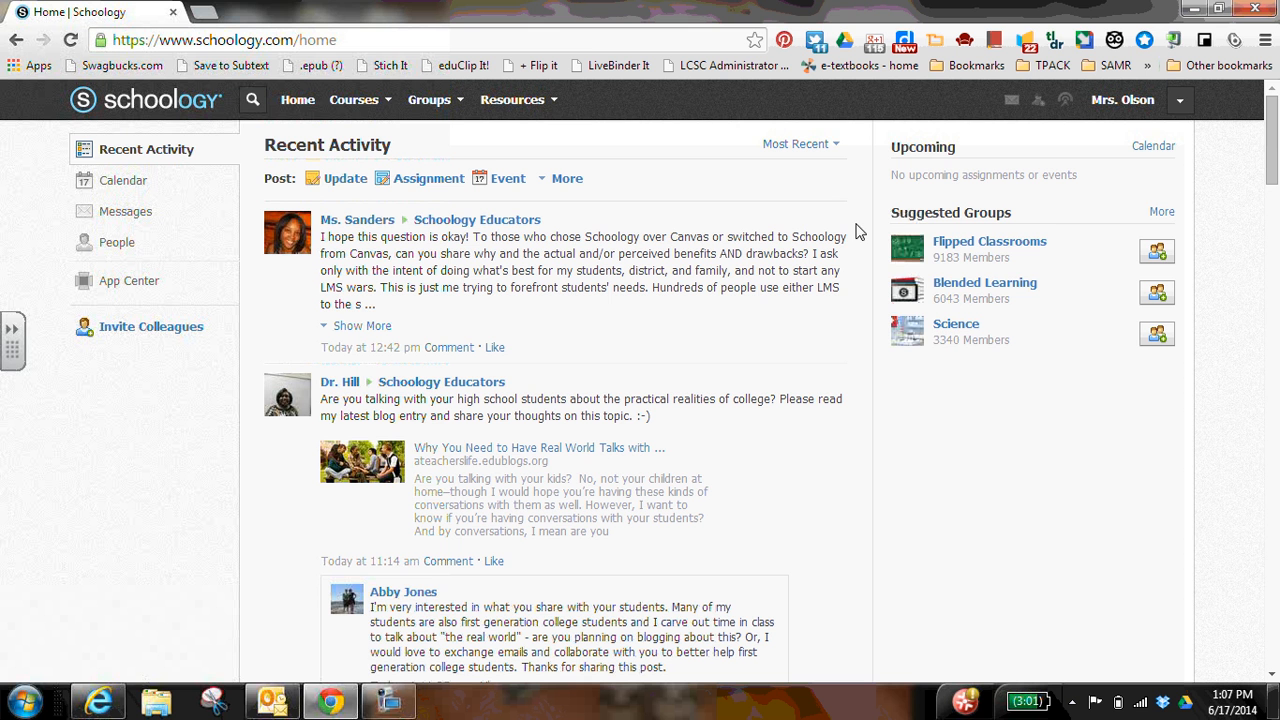
pyautogui.moveTo(524, 128)
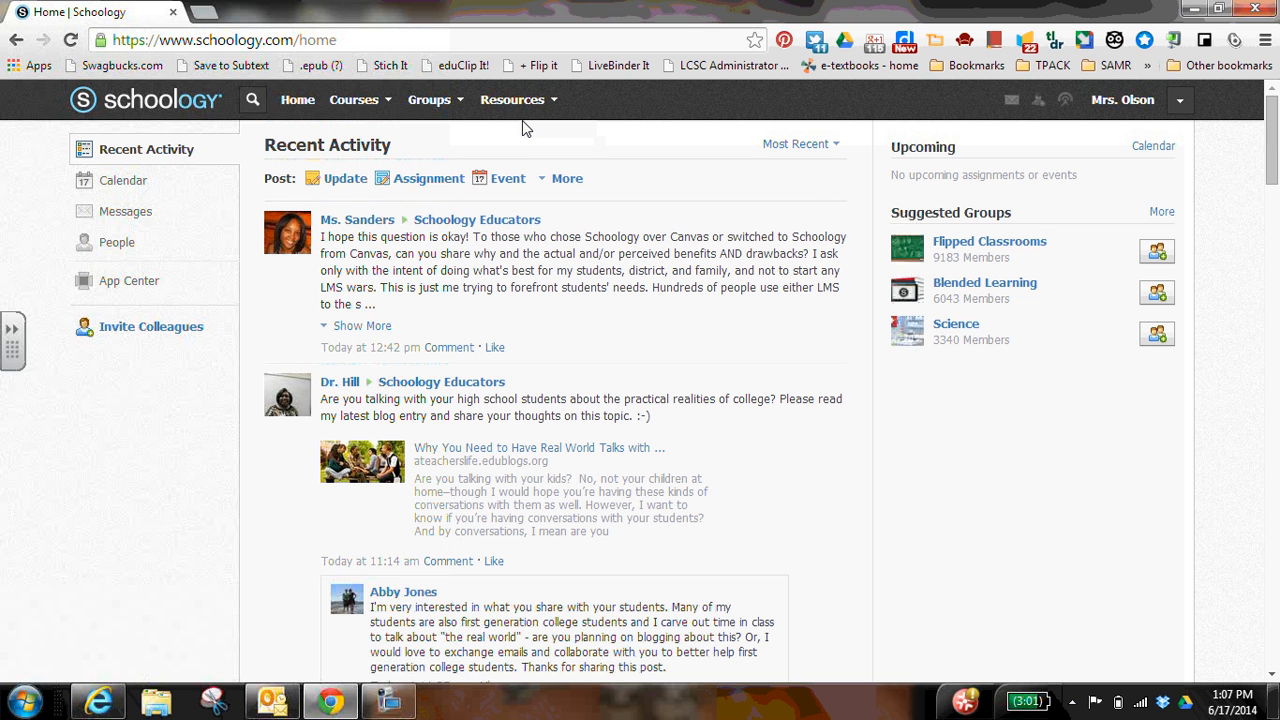
pyautogui.moveTo(390, 118)
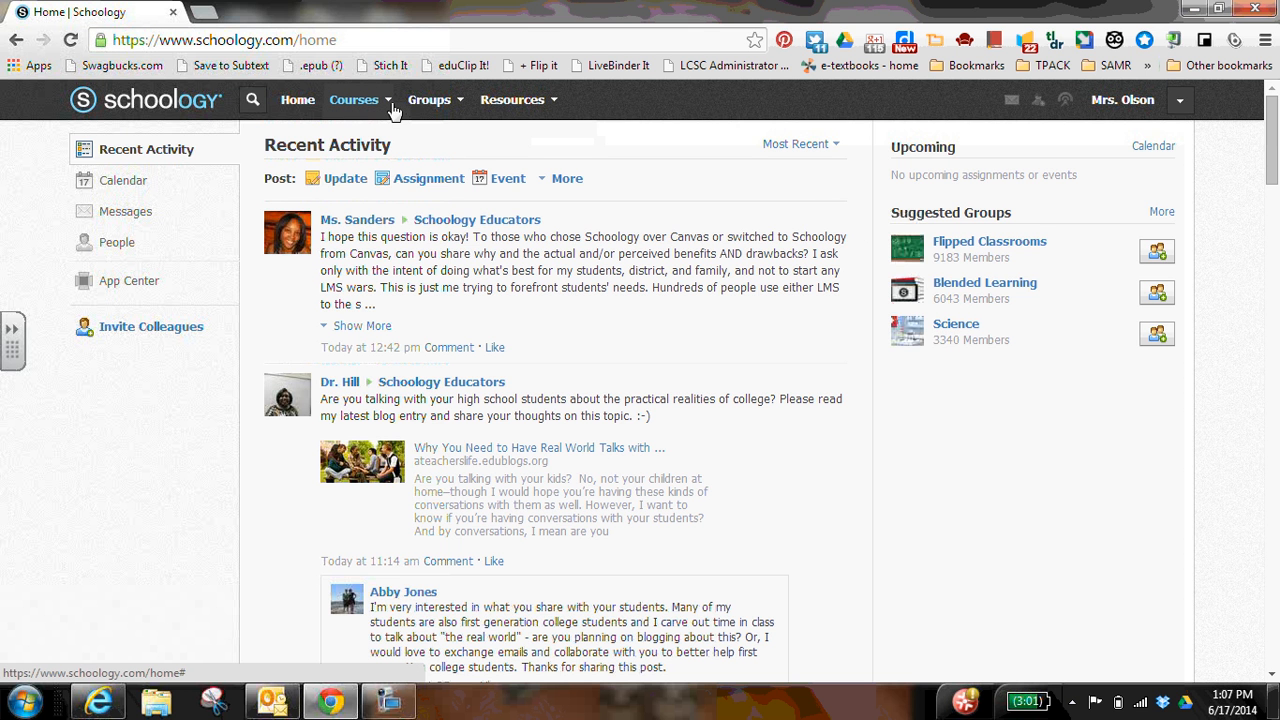
# Open the Math Skills: Section 1 course from the Courses menu
pyautogui.click(354, 99)
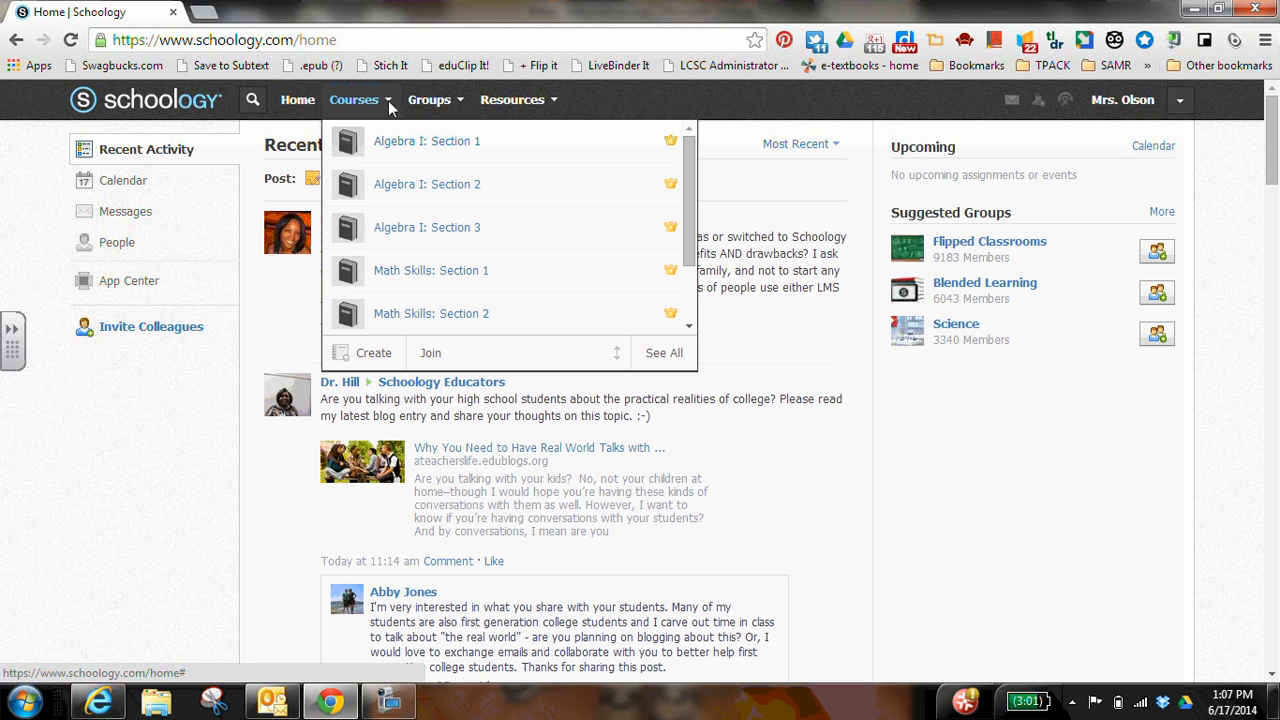
pyautogui.moveTo(415, 278)
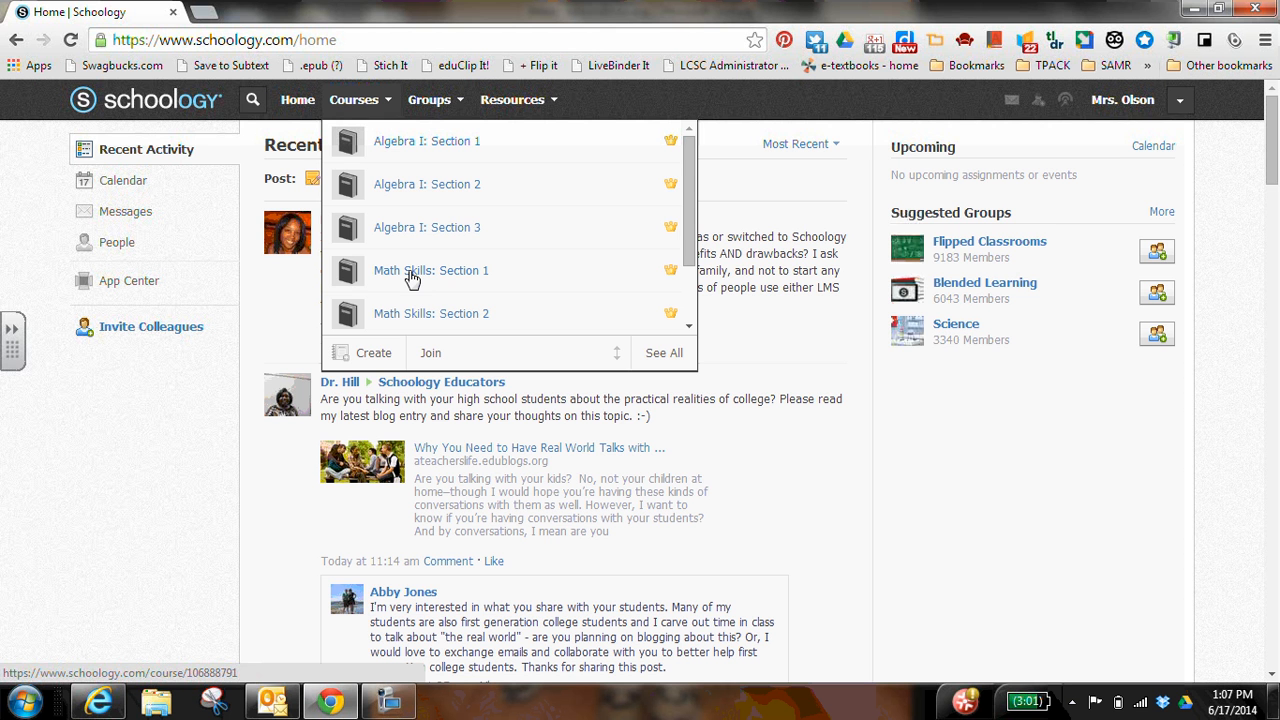
pyautogui.click(459, 270)
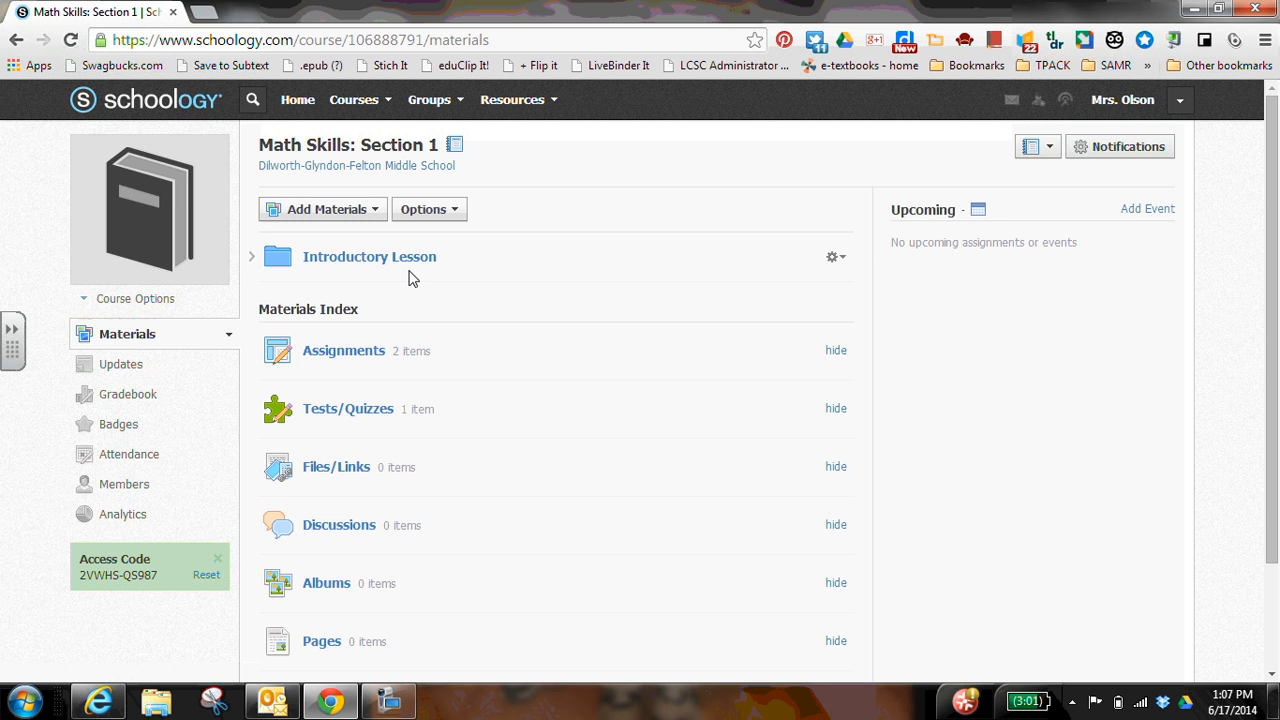
# Expand the Introductory Lesson folder to show Math Vocabulary and Unit 1
pyautogui.click(252, 256)
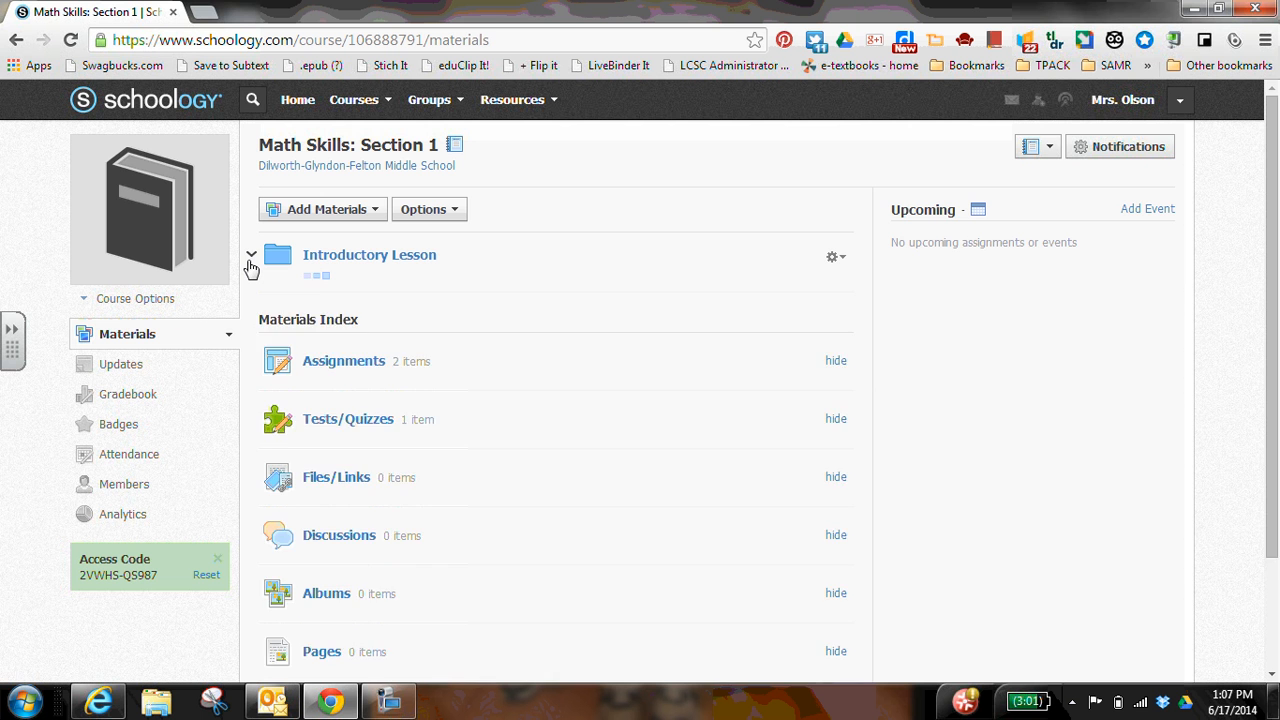
pyautogui.click(252, 256)
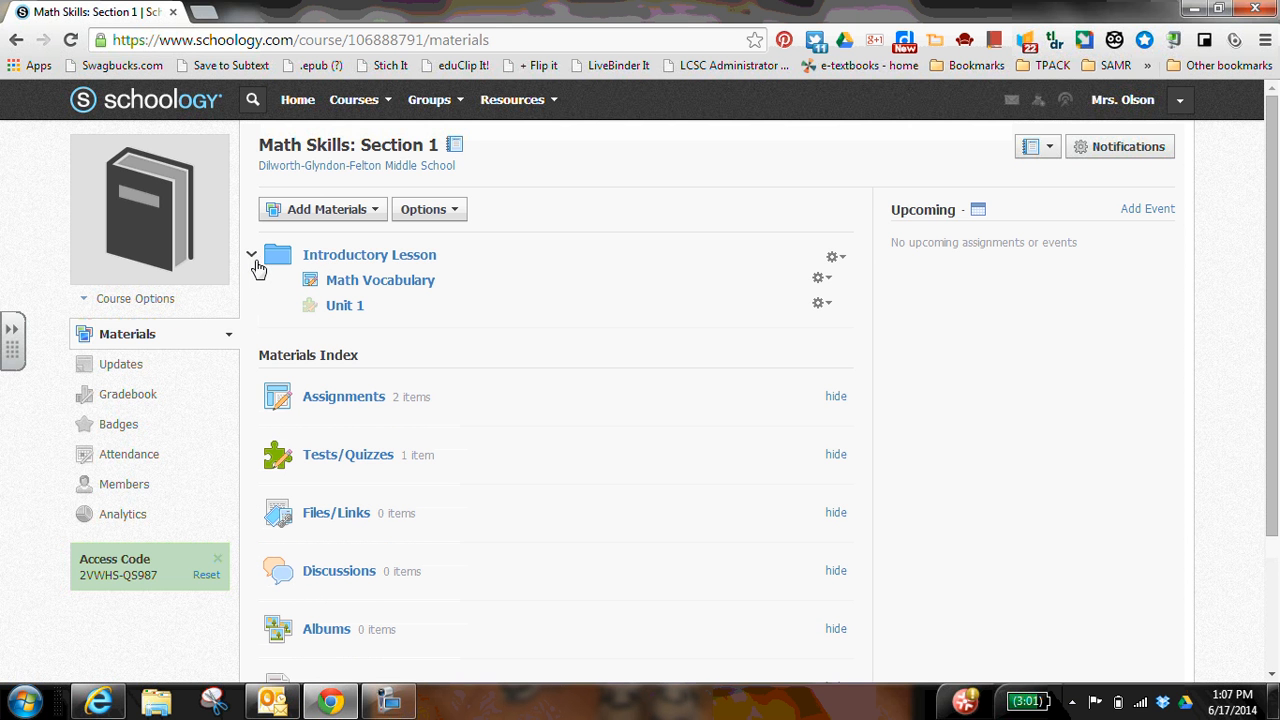
pyautogui.moveTo(355, 255)
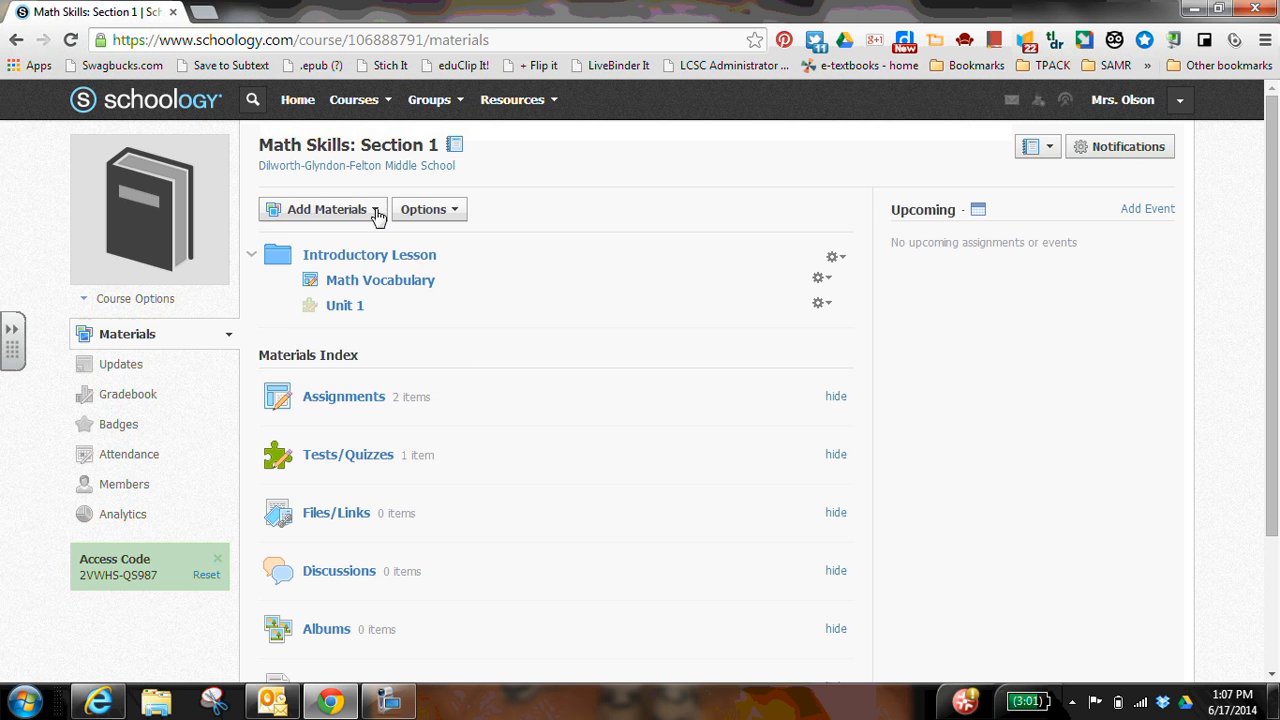
# Show the Add Materials options for adding a discussion
pyautogui.click(325, 209)
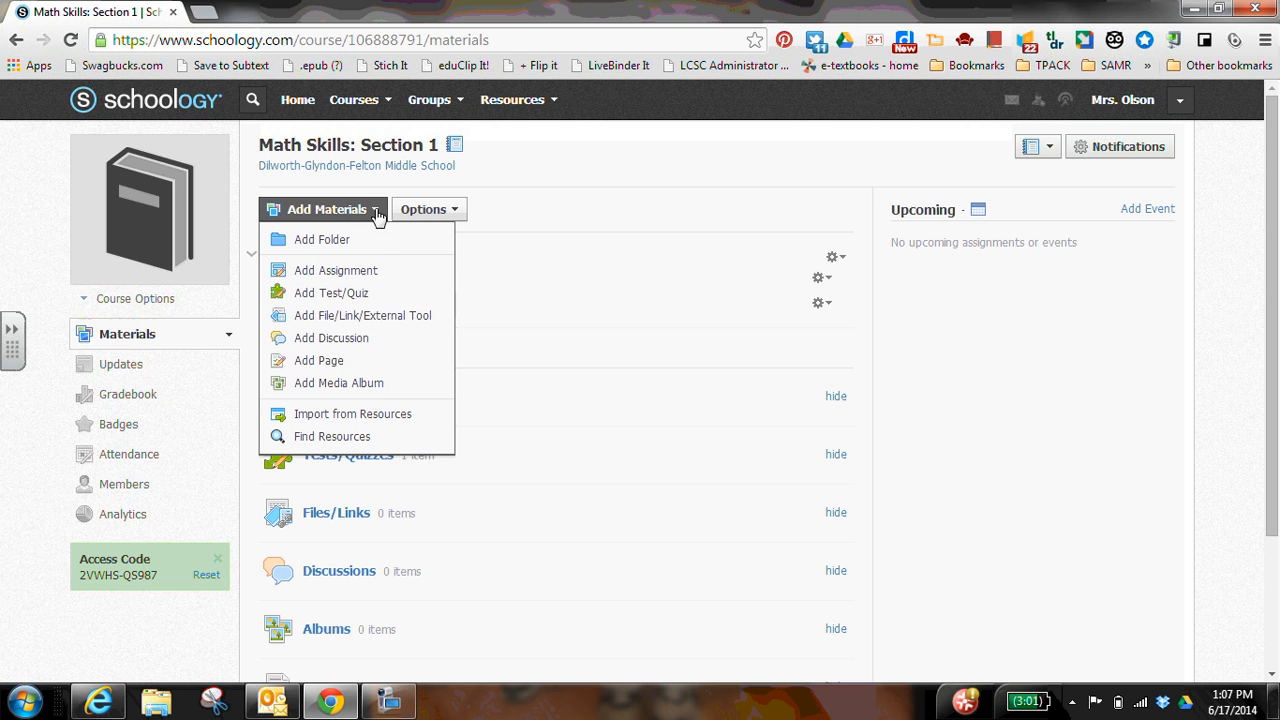
pyautogui.moveTo(530, 224)
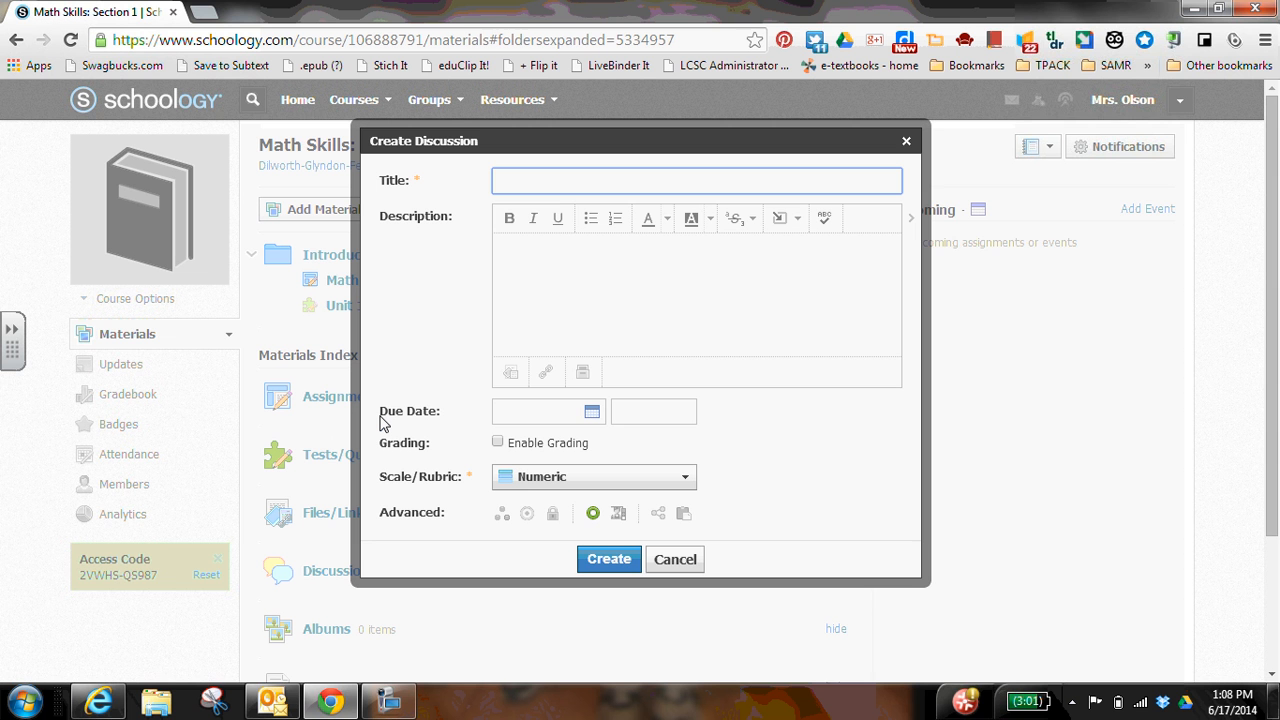
# Title the new discussion 'Math Vocabulary Discussion'
pyautogui.click(697, 180)
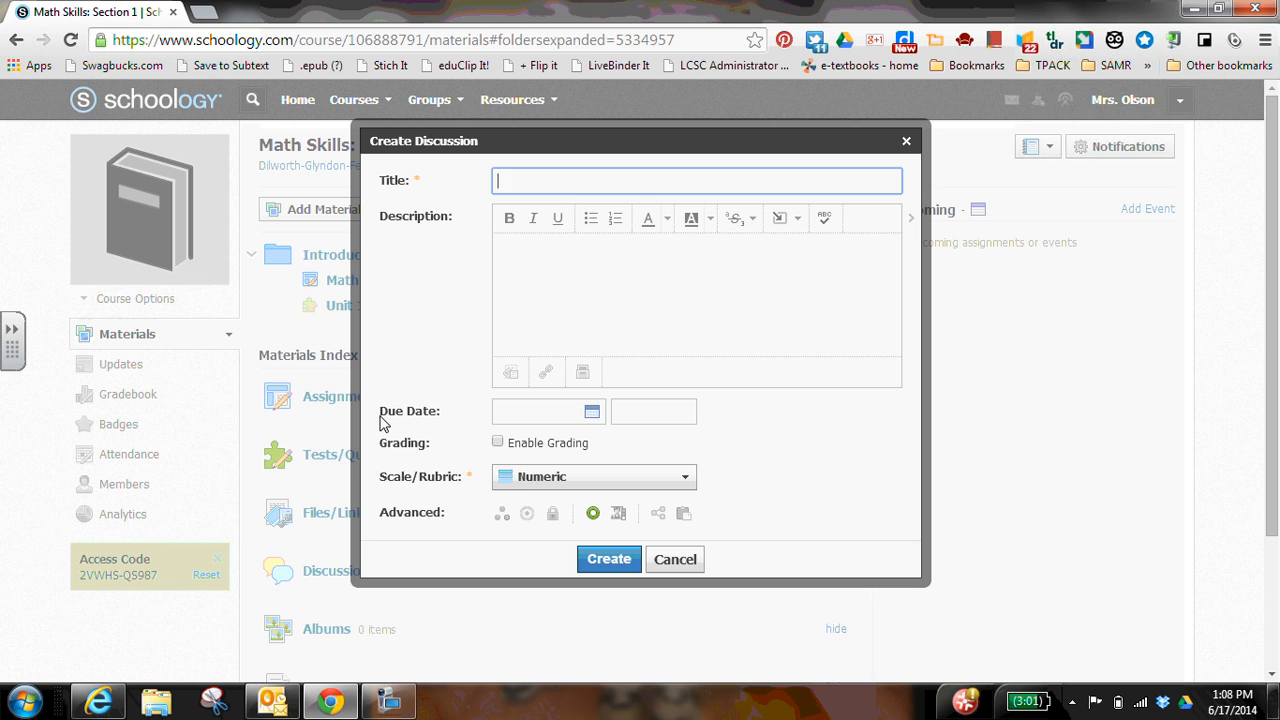
pyautogui.write('Math')
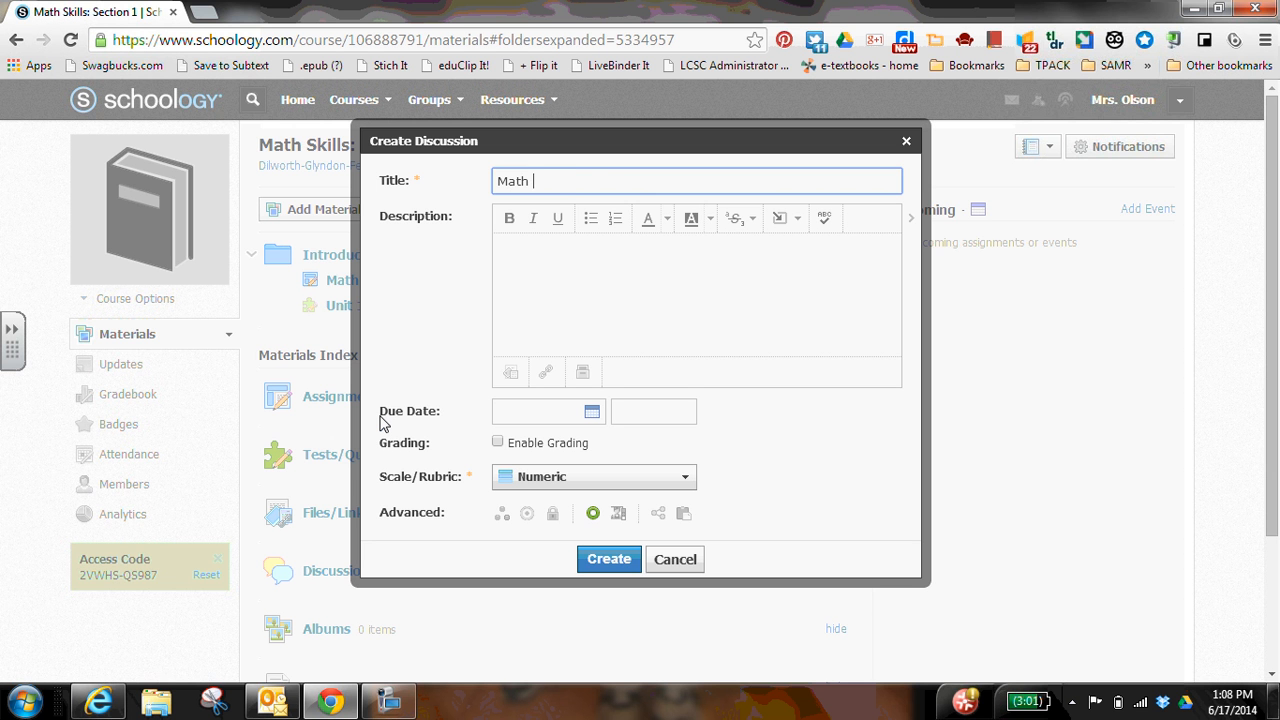
pyautogui.write('Voc')
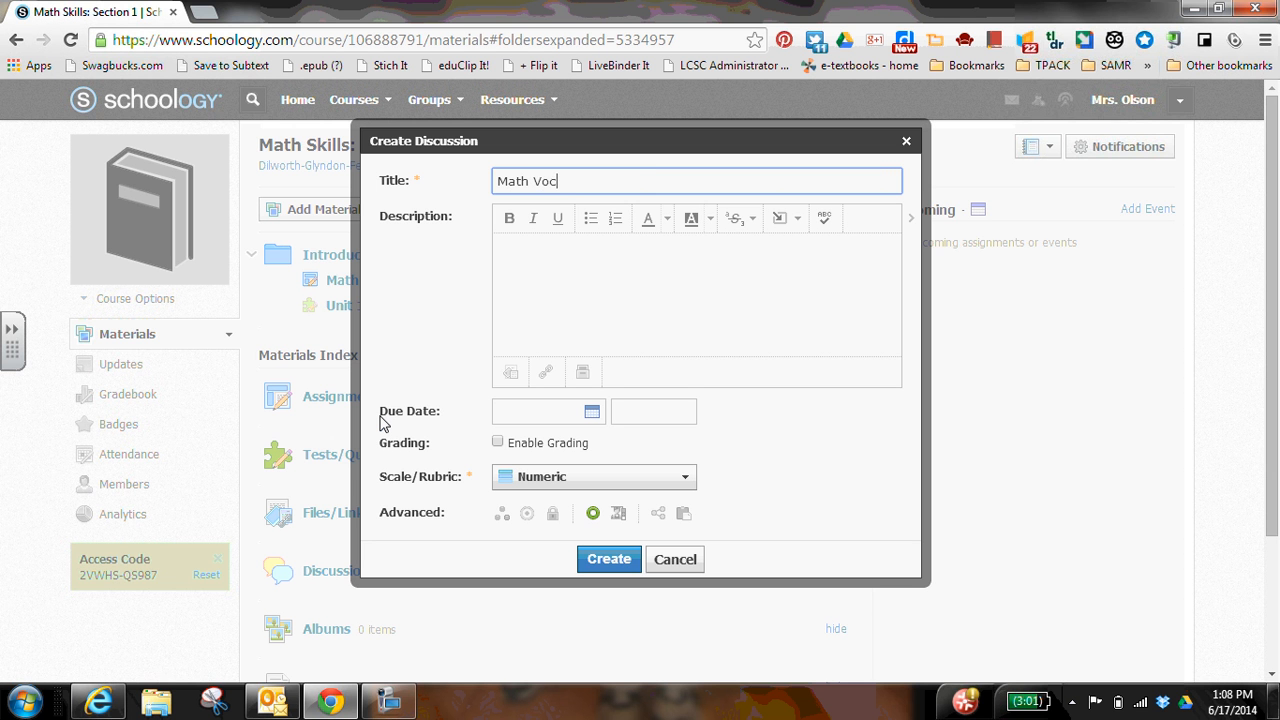
pyautogui.write('abulary Discussion')
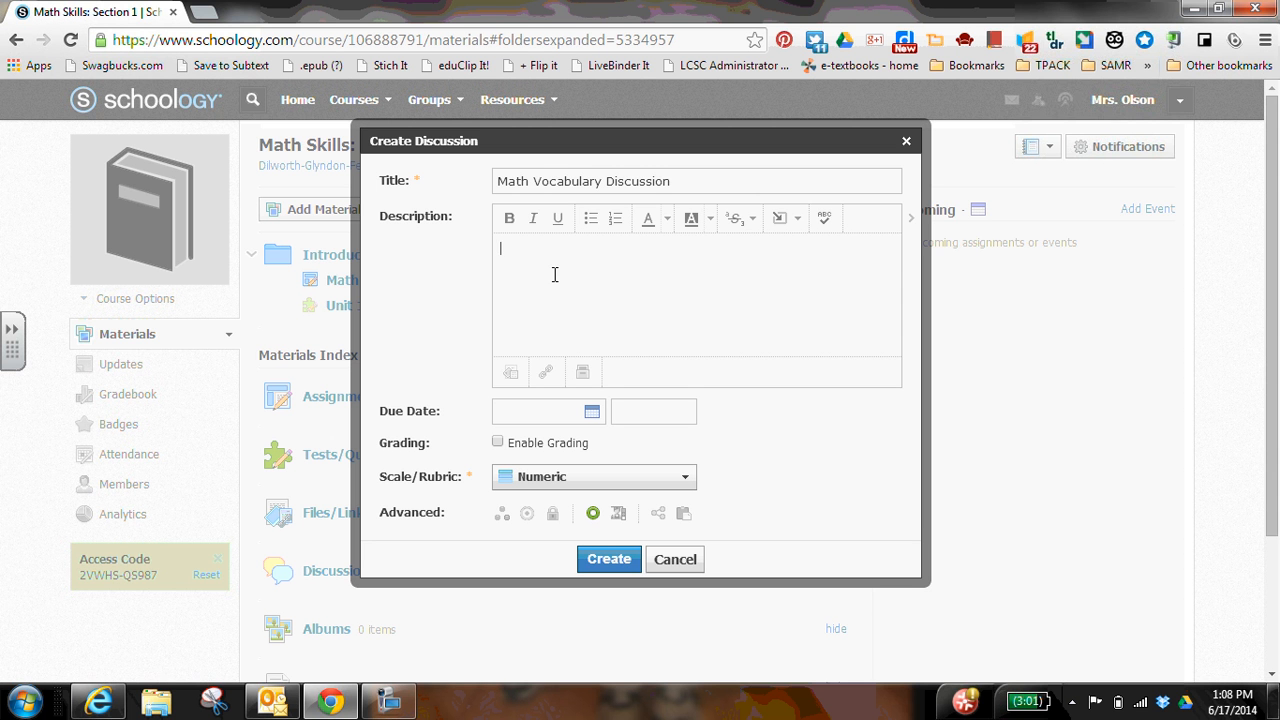
# Write the description asking students to share an essential unit vocabulary word and explain their choice
pyautogui.write('Share what vocabul')
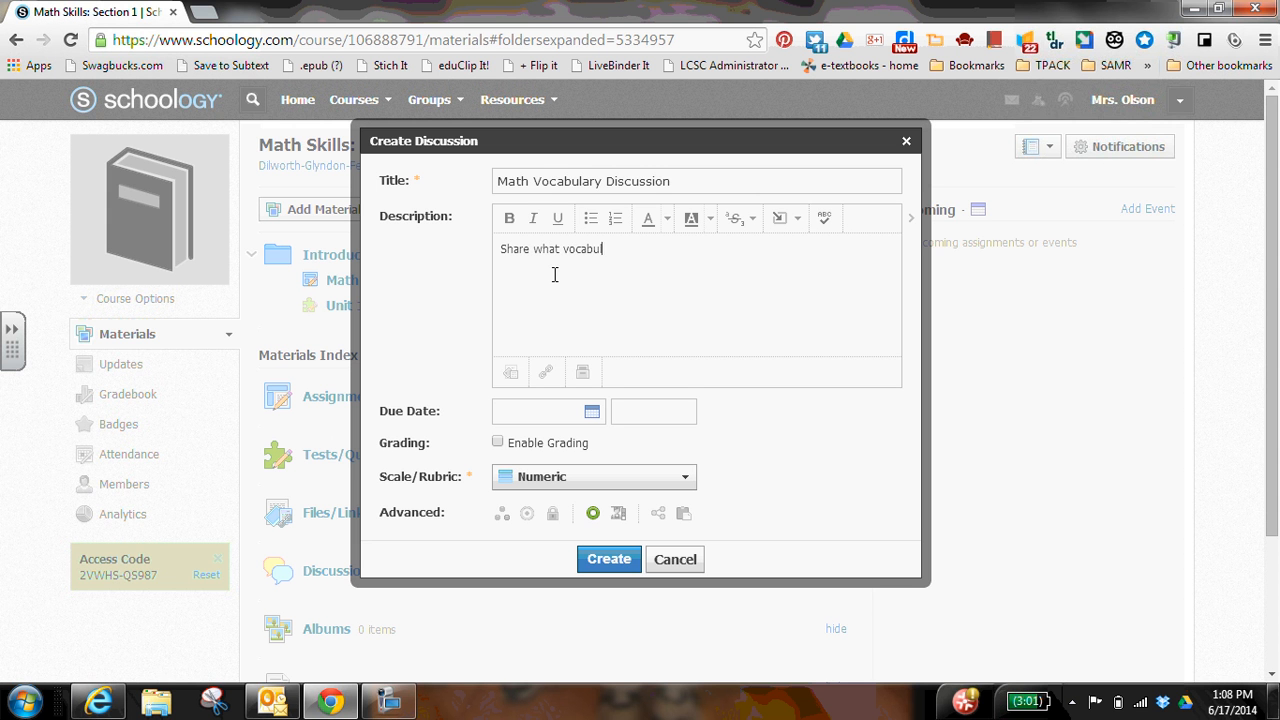
pyautogui.write('ary work')
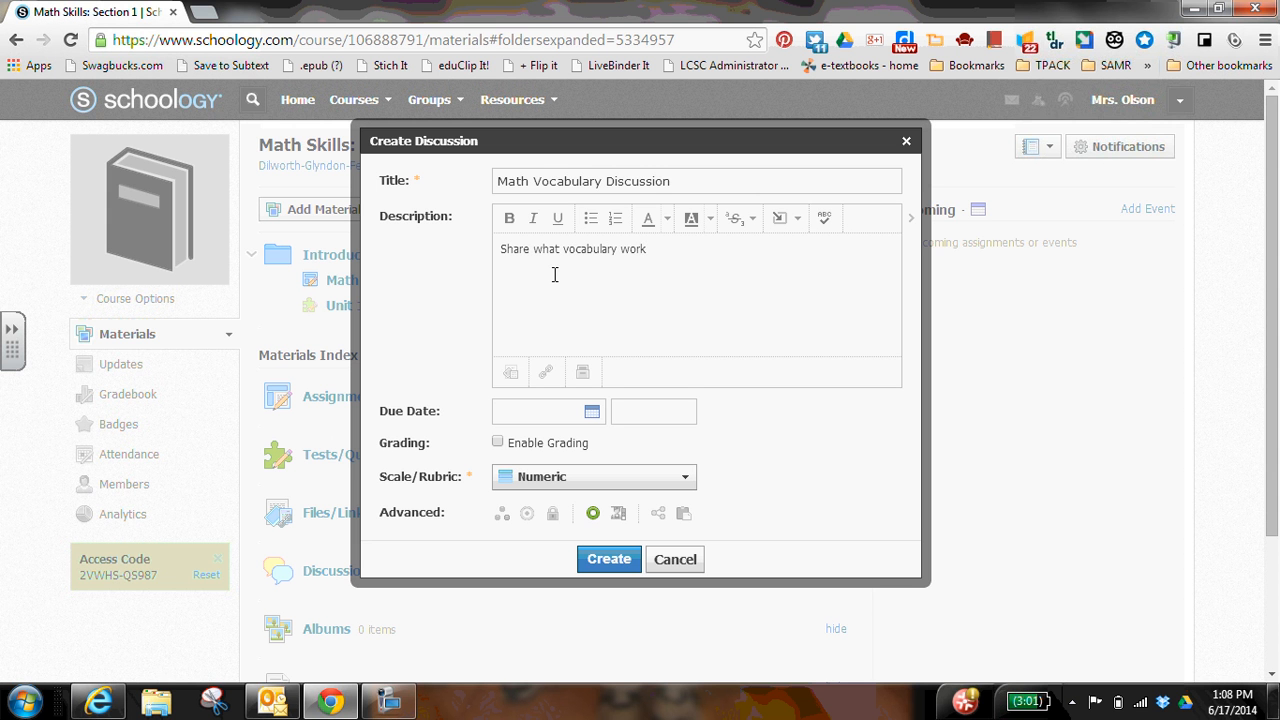
pyautogui.write('word you thin')
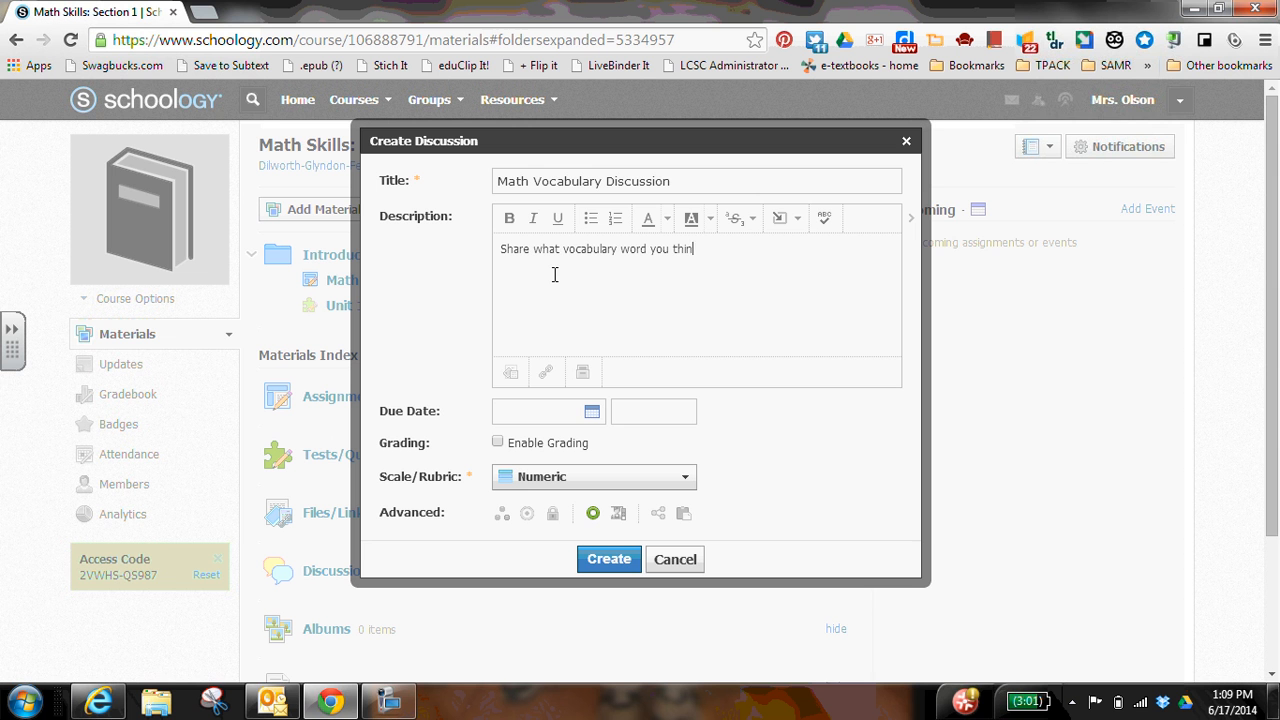
pyautogui.write('k is essential to')
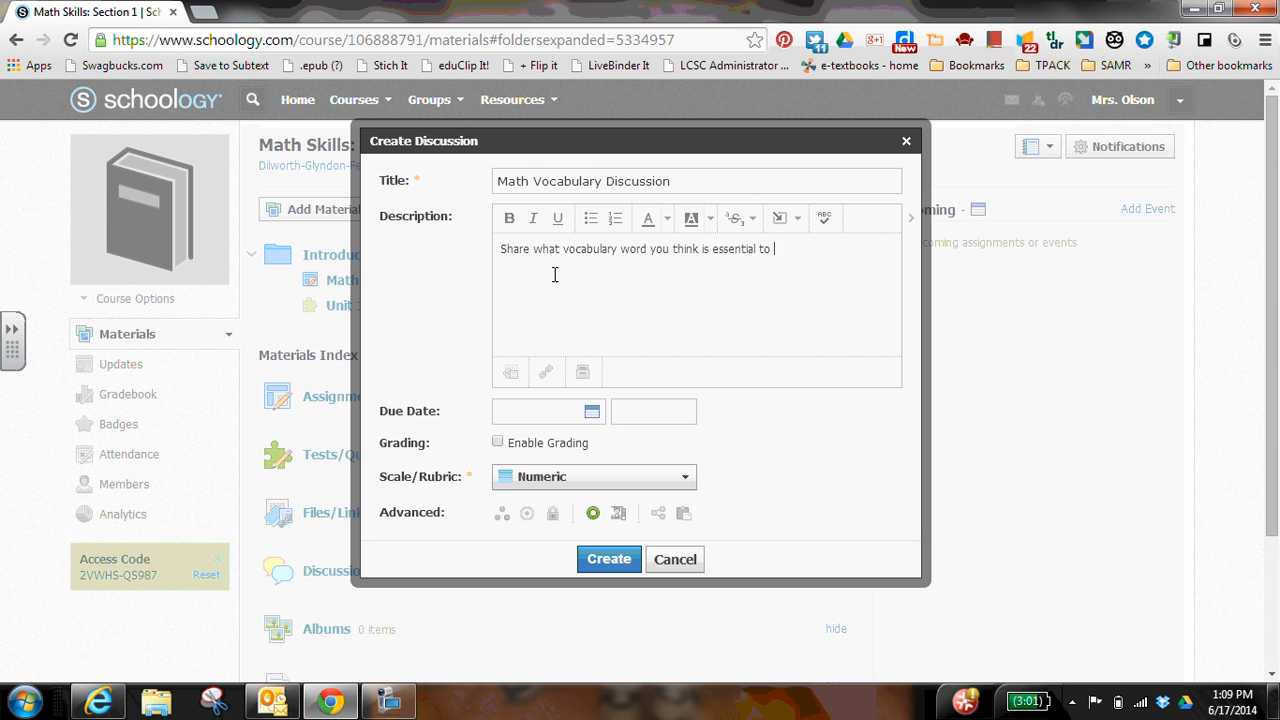
pyautogui.write('what')
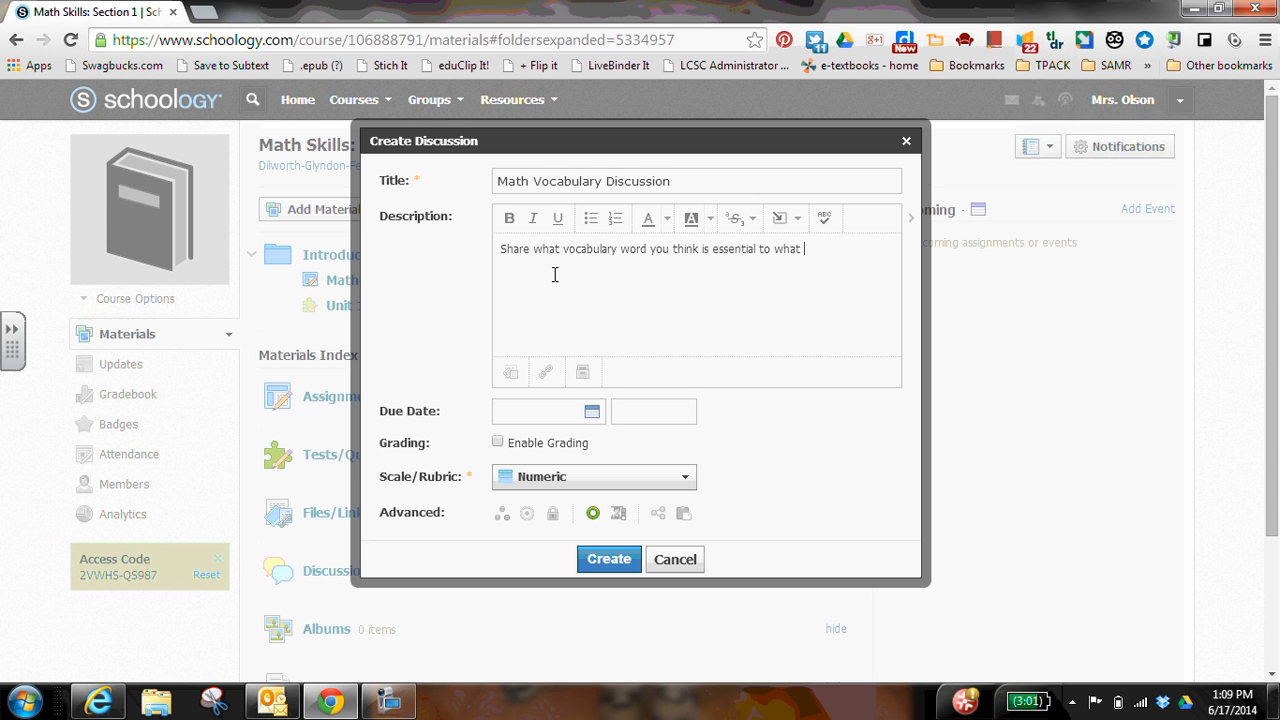
pyautogui.write('we are learning in')
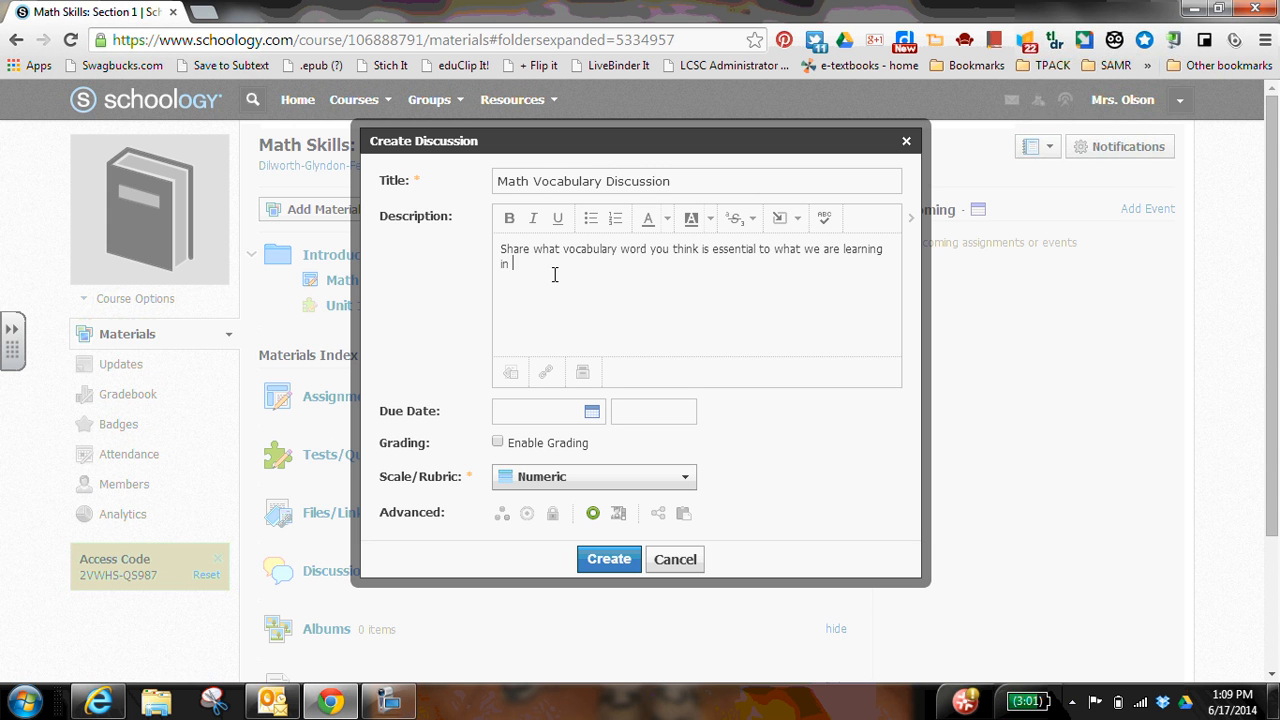
pyautogui.write('this unit and')
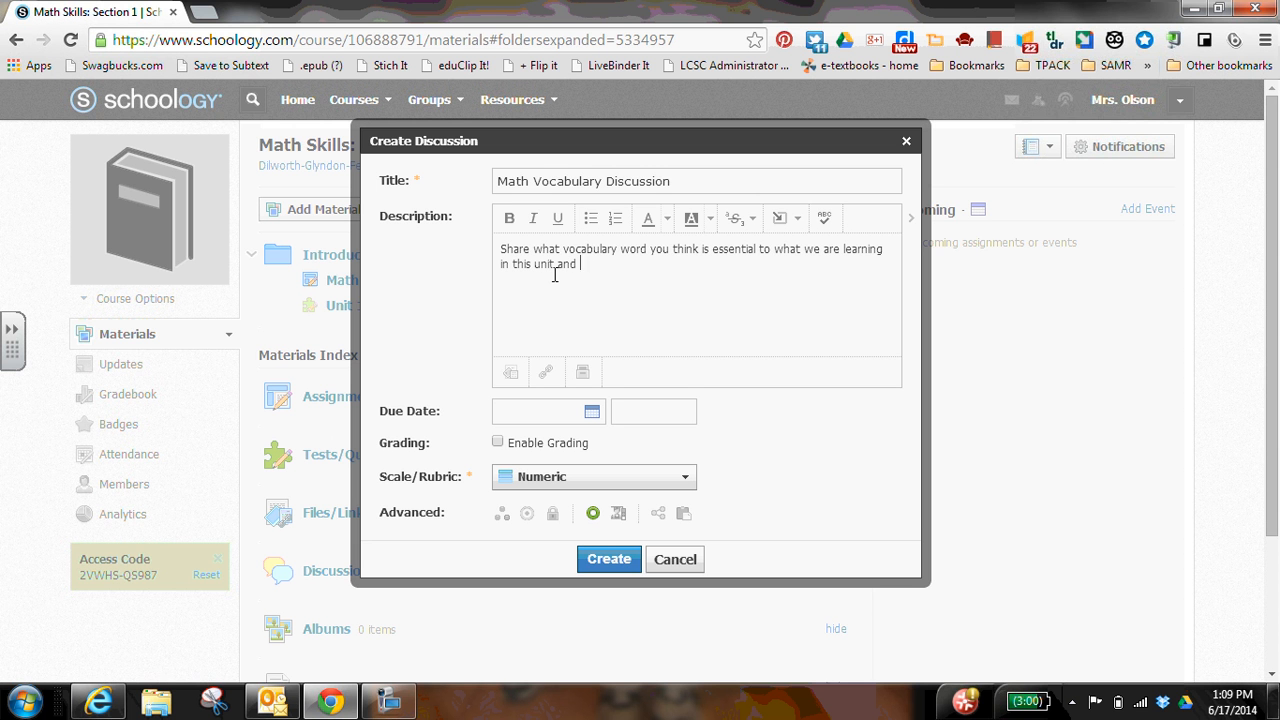
pyautogui.write('explain why')
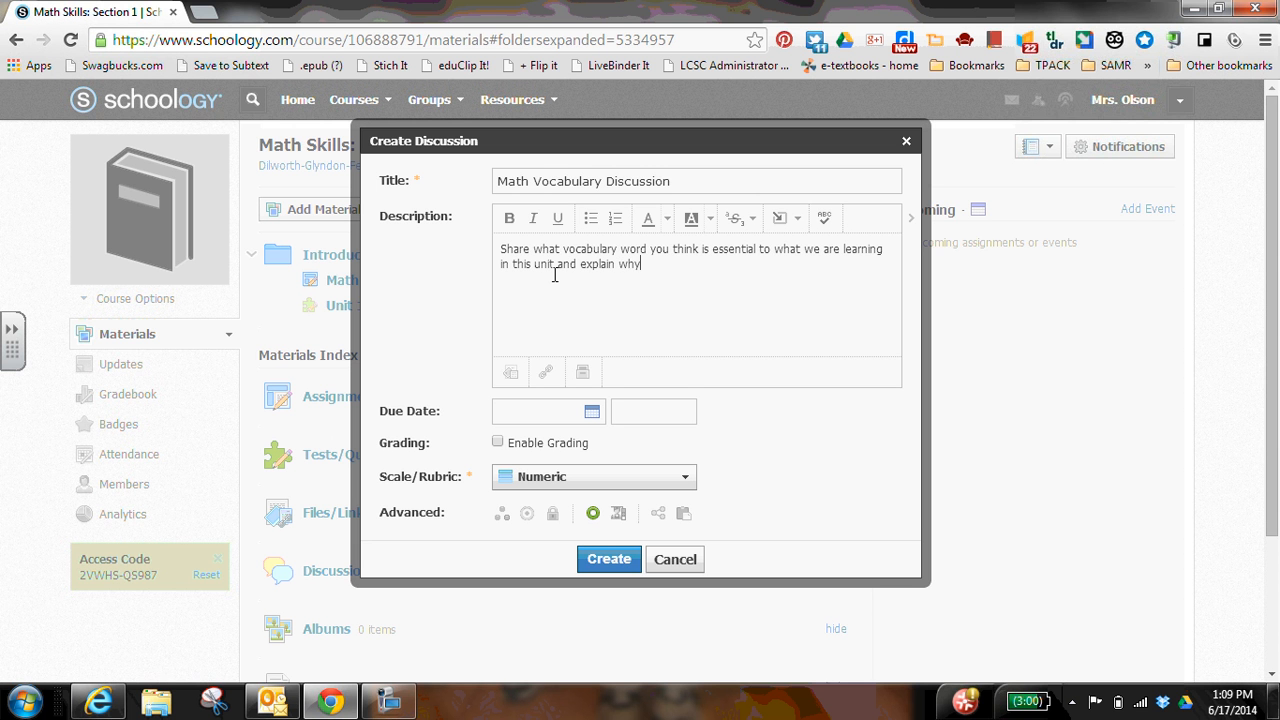
pyautogui.press('BackSpace')
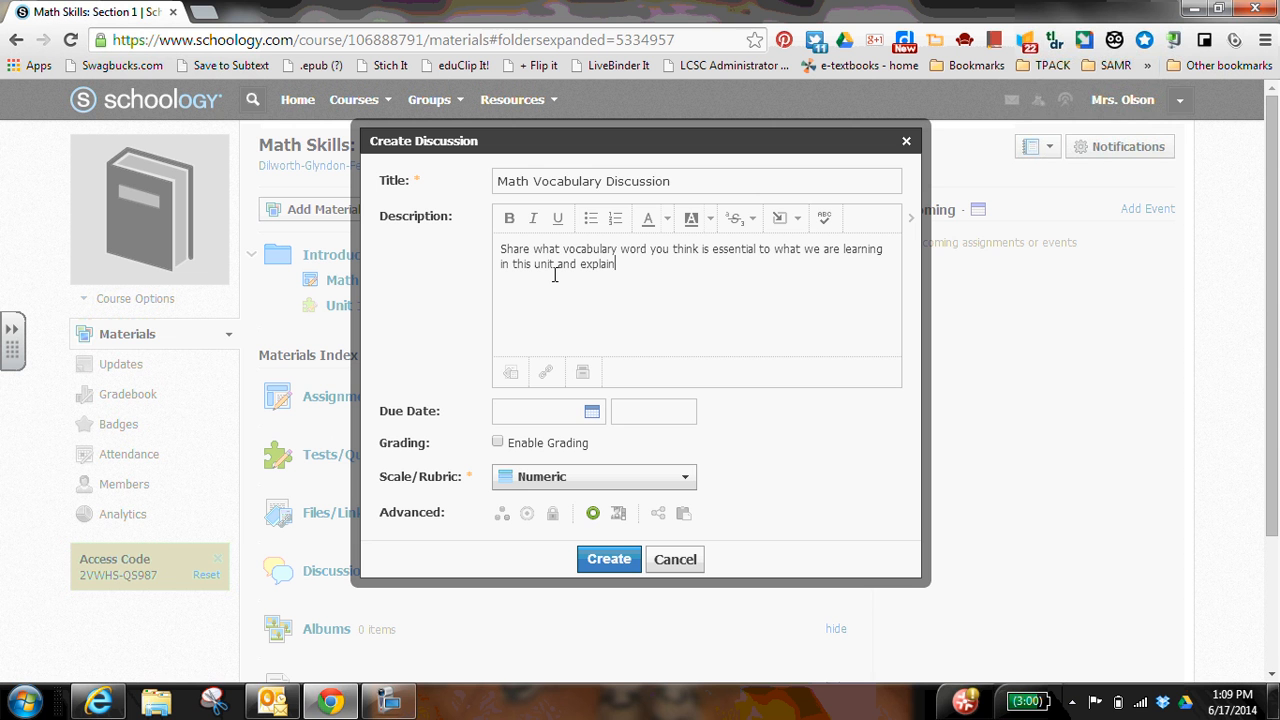
pyautogui.write('your choise')
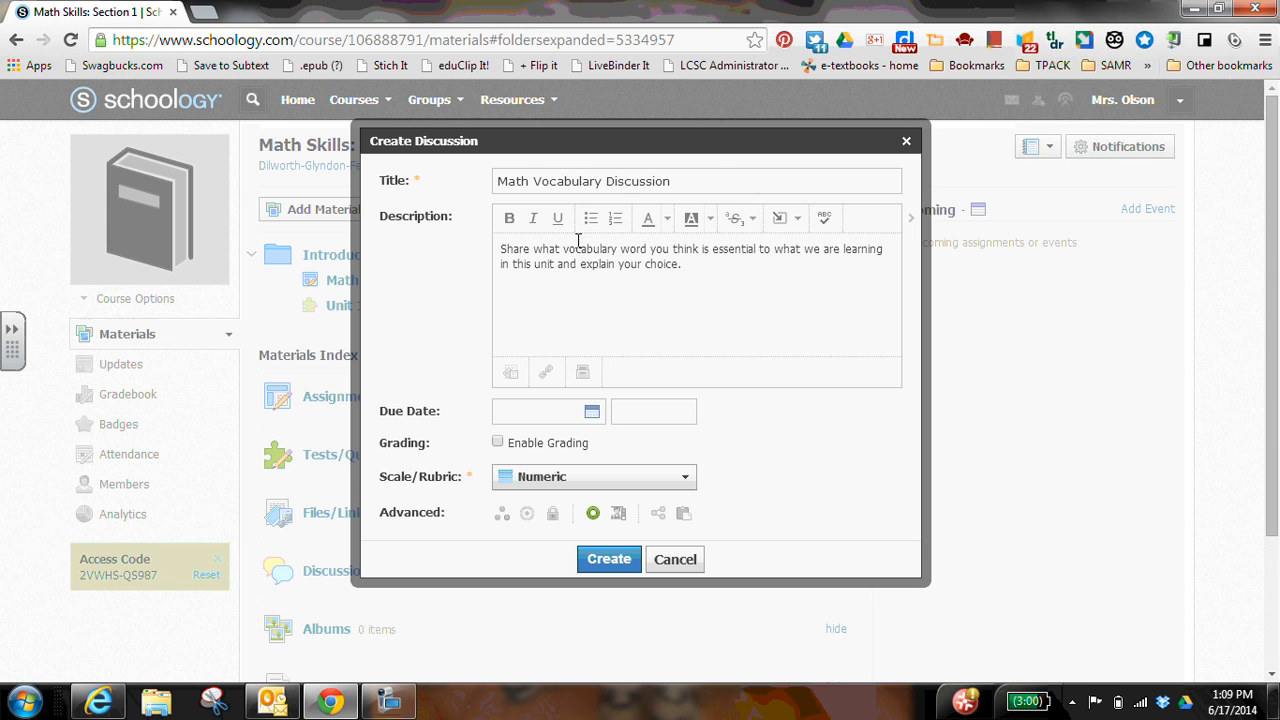
pyautogui.moveTo(650, 248)
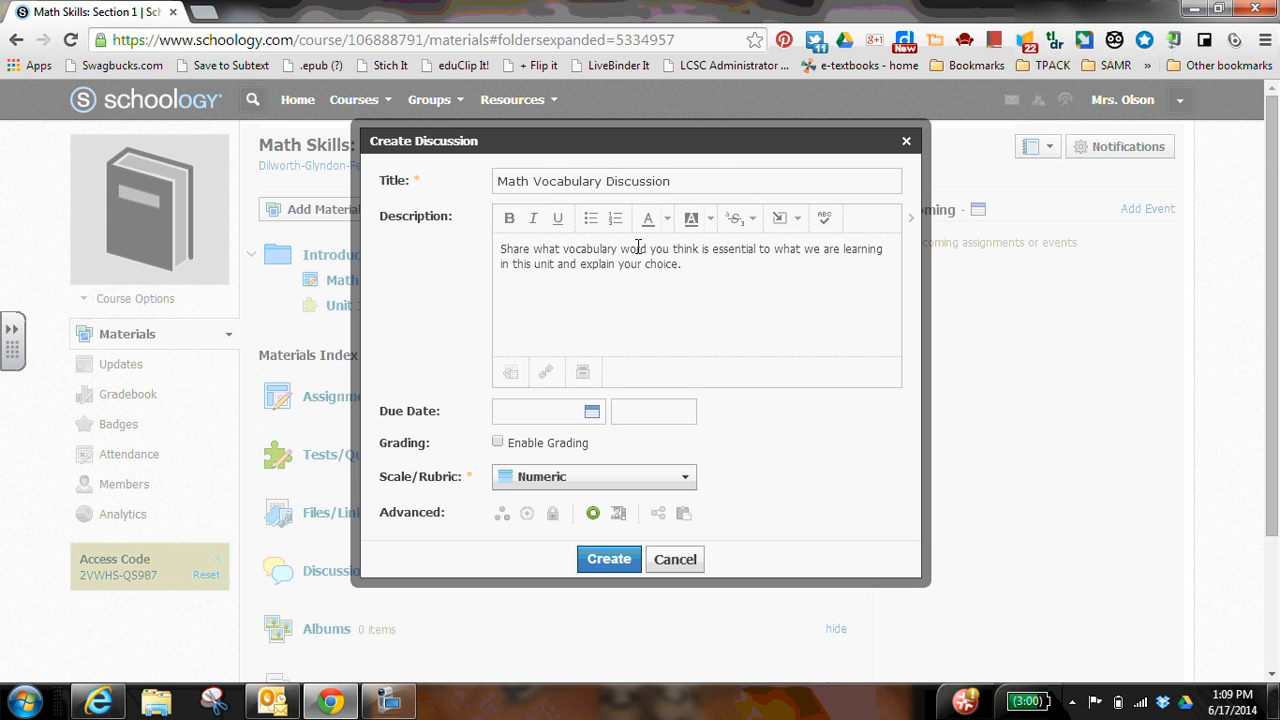
pyautogui.moveTo(782, 218)
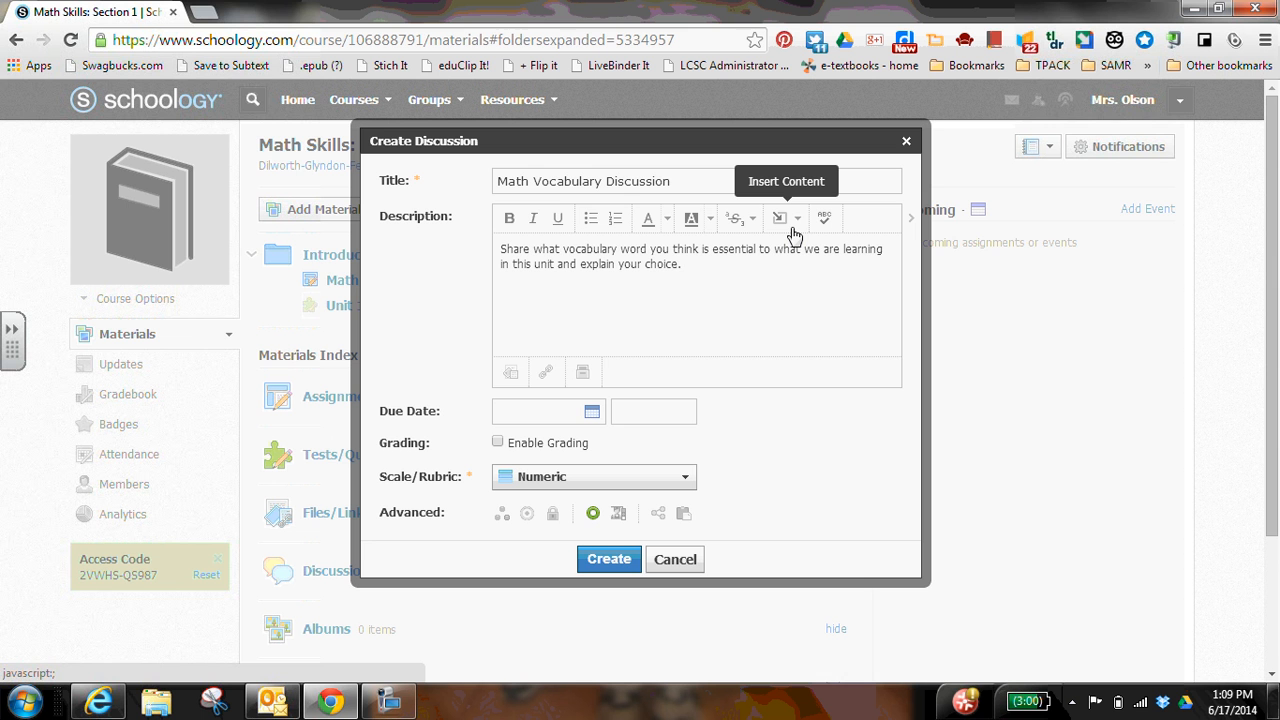
pyautogui.click(675, 264)
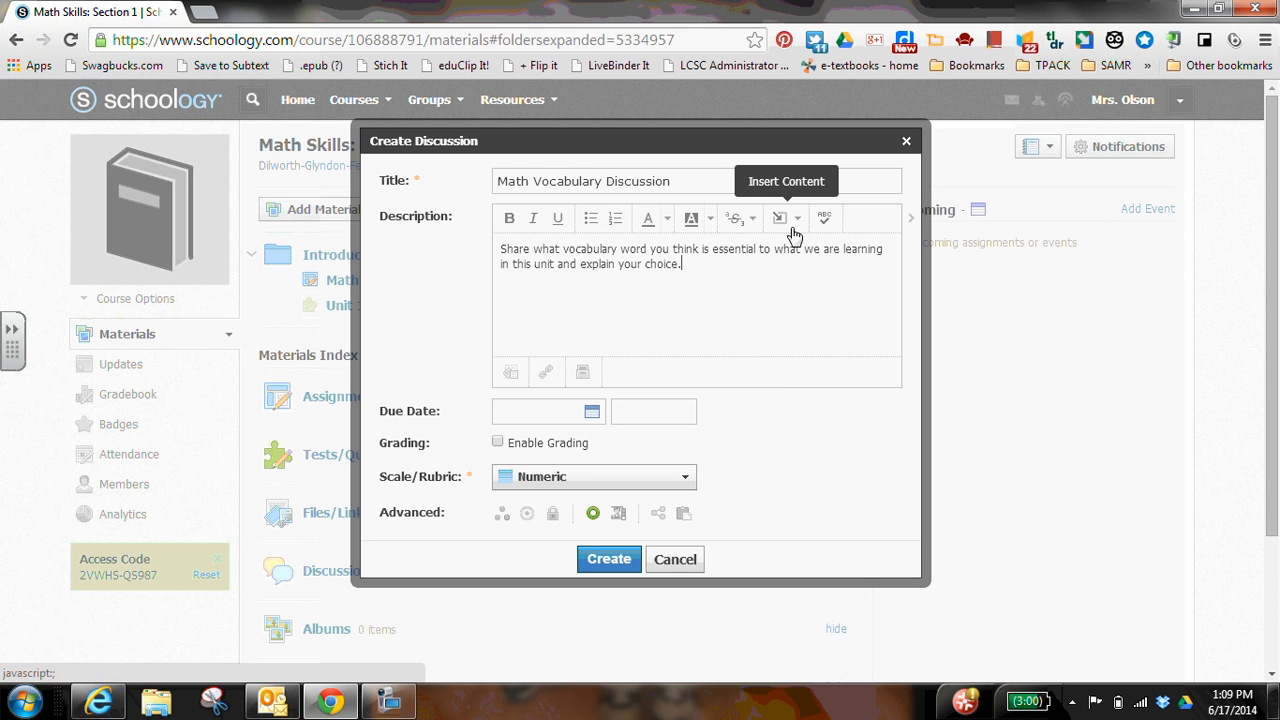
pyautogui.click(786, 218)
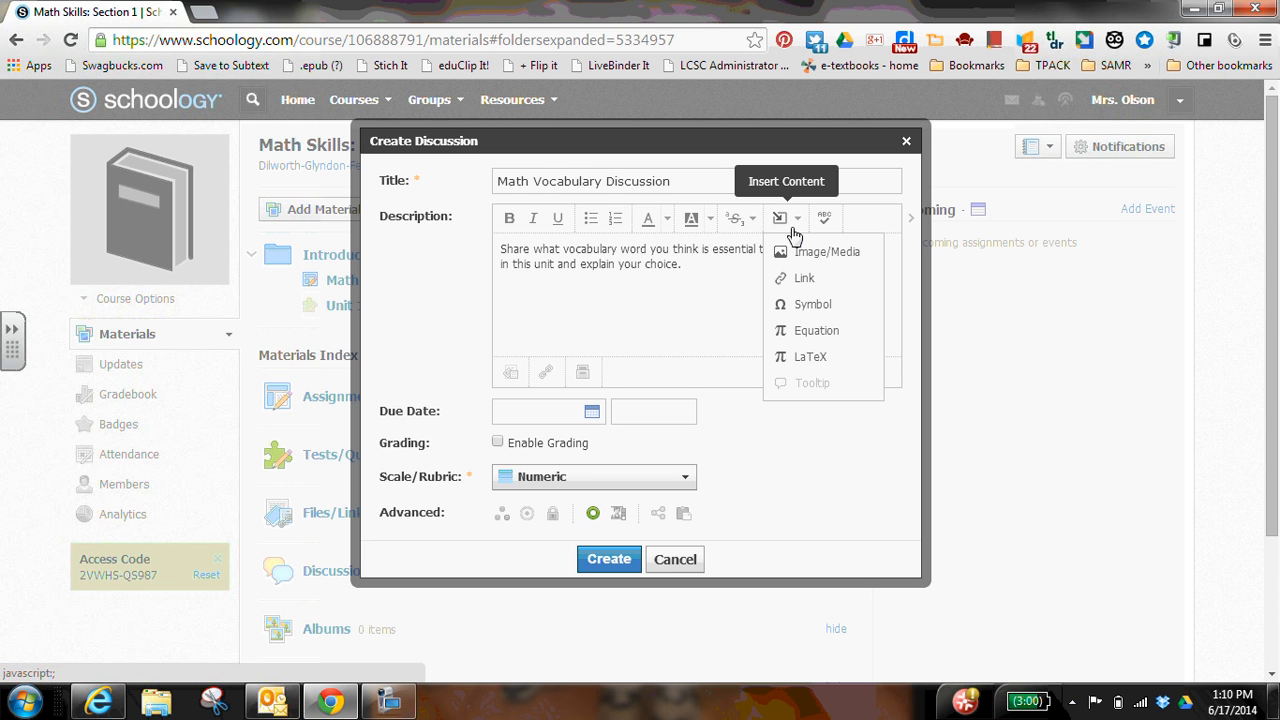
pyautogui.click(751, 431)
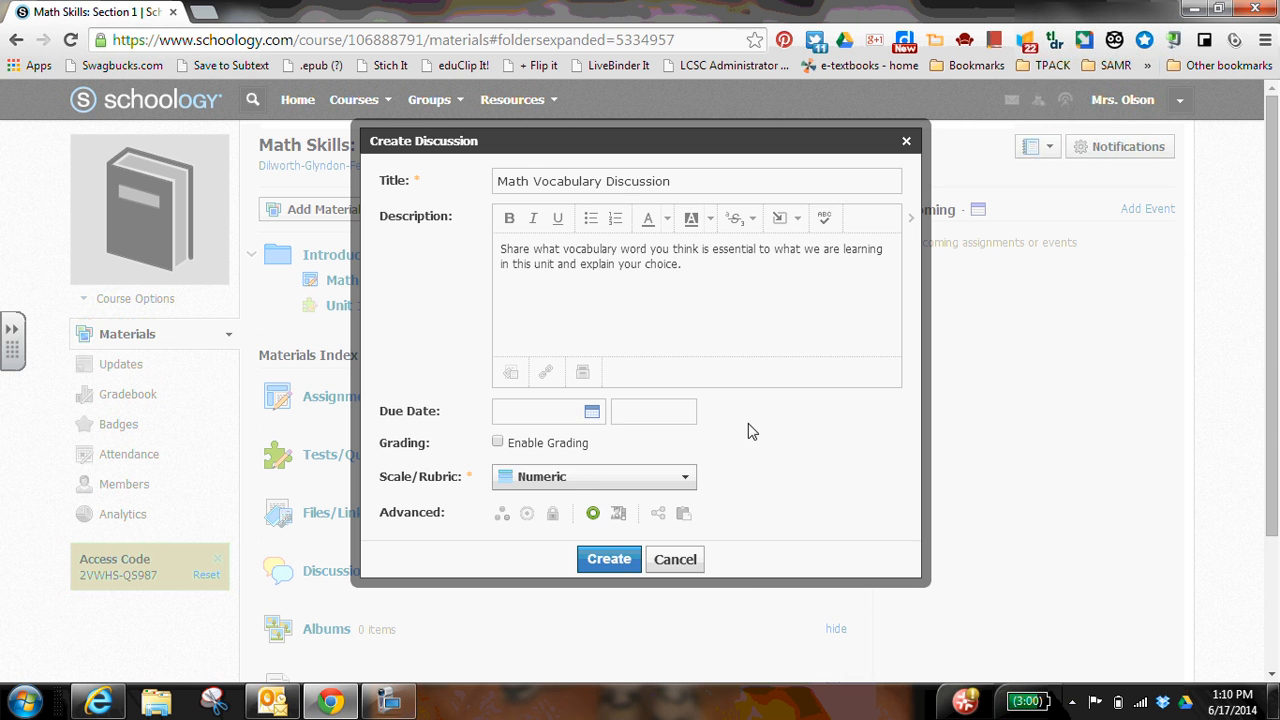
# Set the due date to June 20, 2014, toggling grading on and back off
pyautogui.click(537, 411)
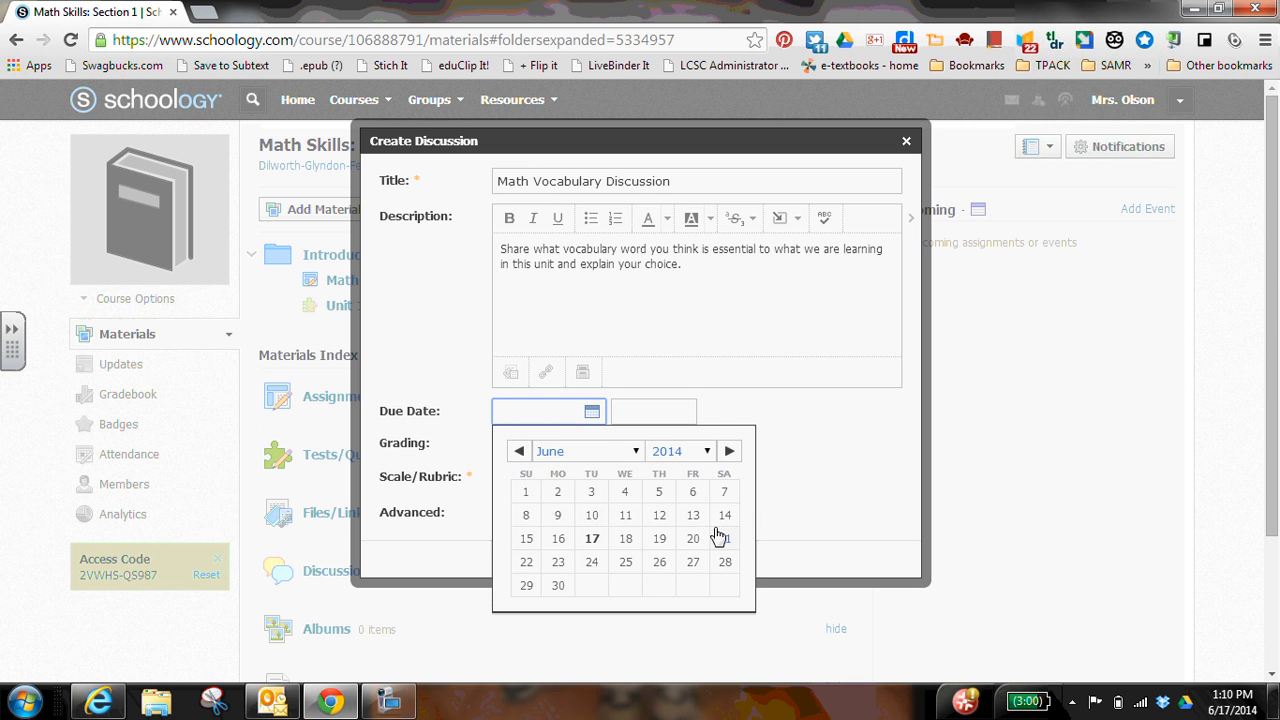
pyautogui.click(692, 538)
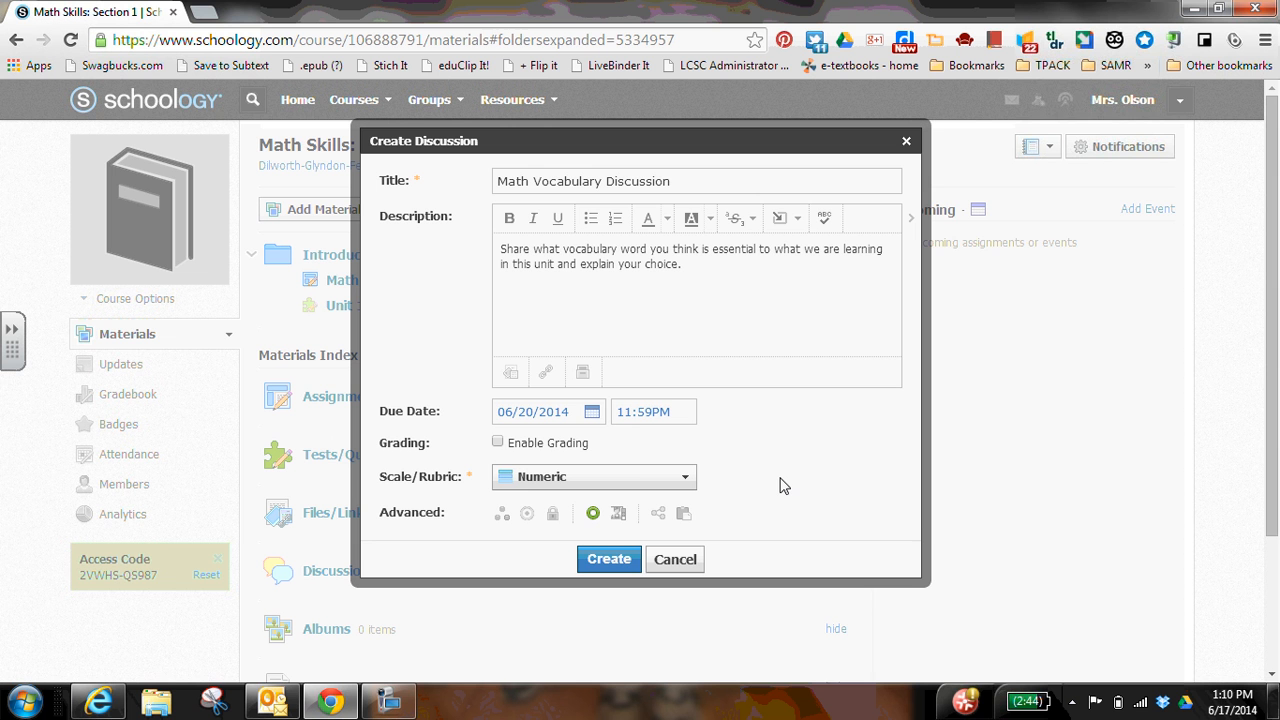
pyautogui.moveTo(496, 451)
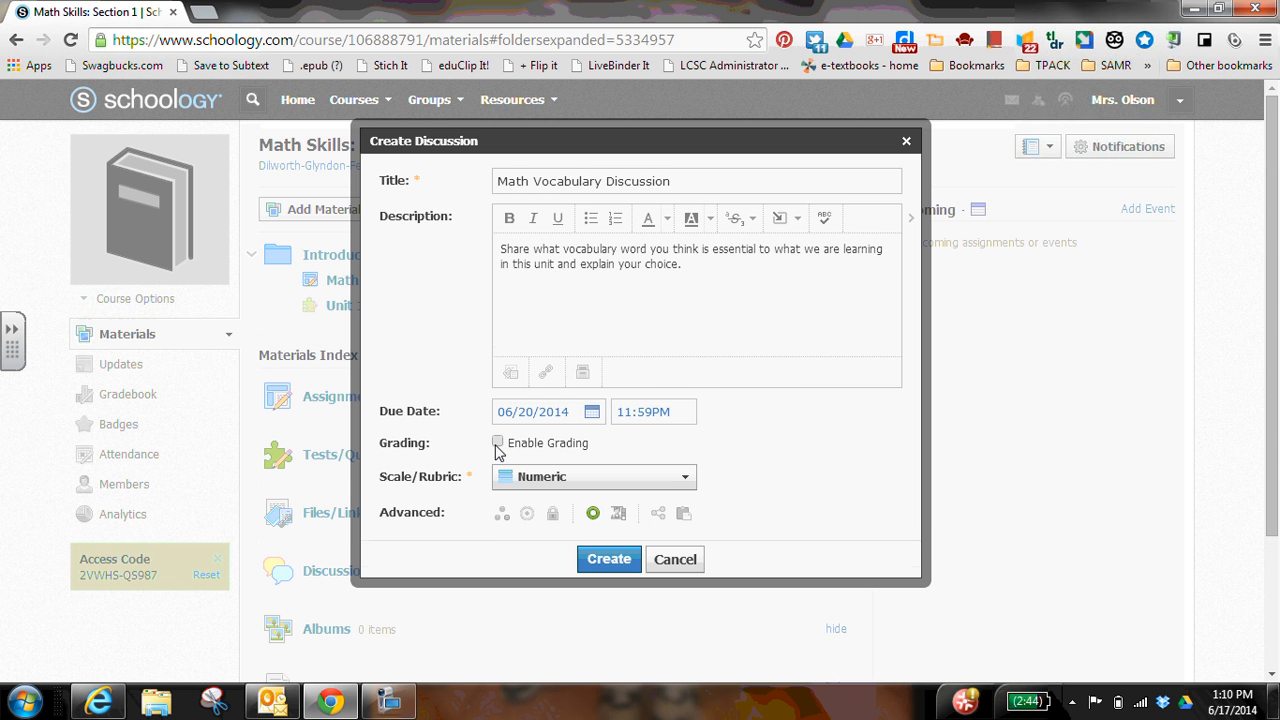
pyautogui.click(497, 443)
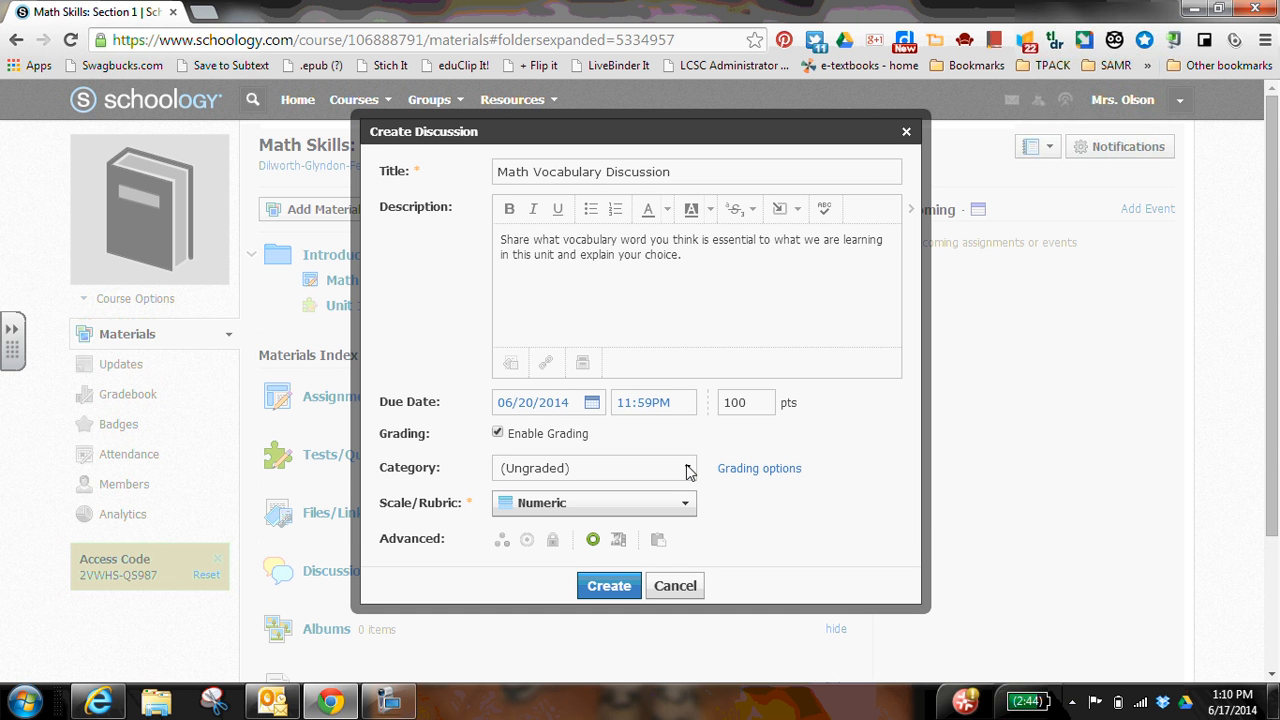
pyautogui.click(497, 433)
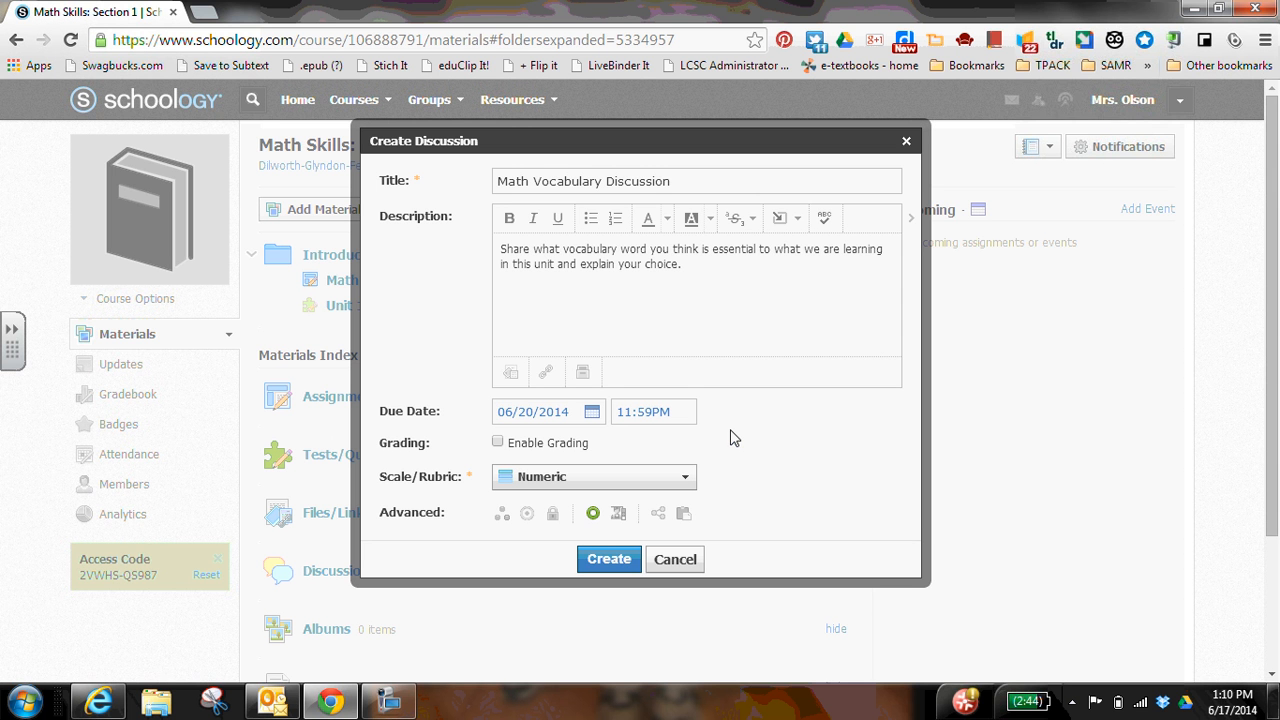
pyautogui.moveTo(672, 452)
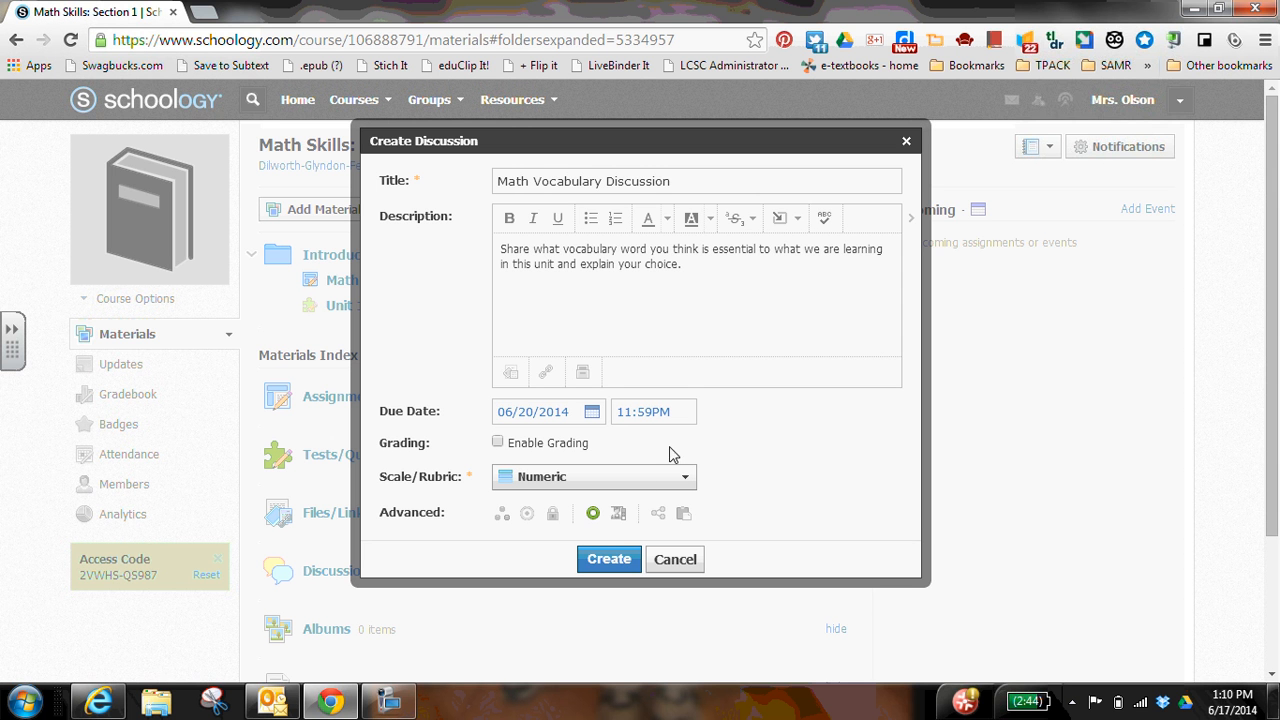
pyautogui.moveTo(563, 546)
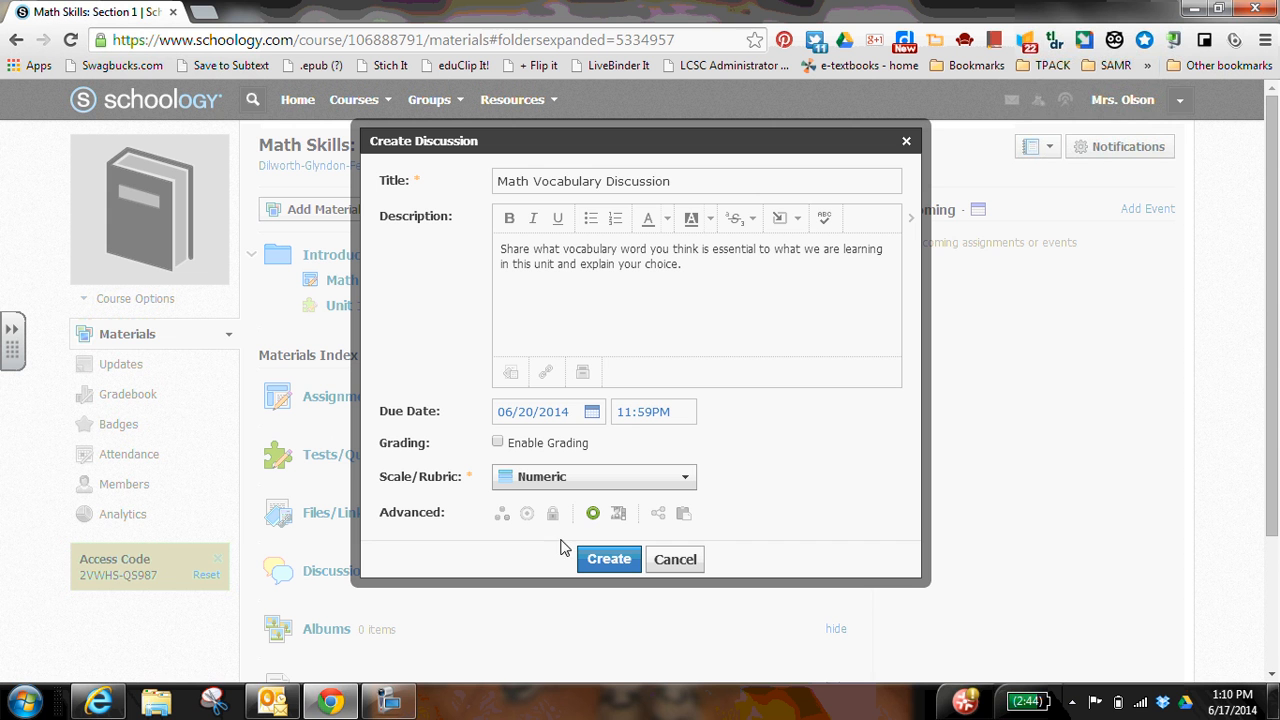
pyautogui.moveTo(602, 531)
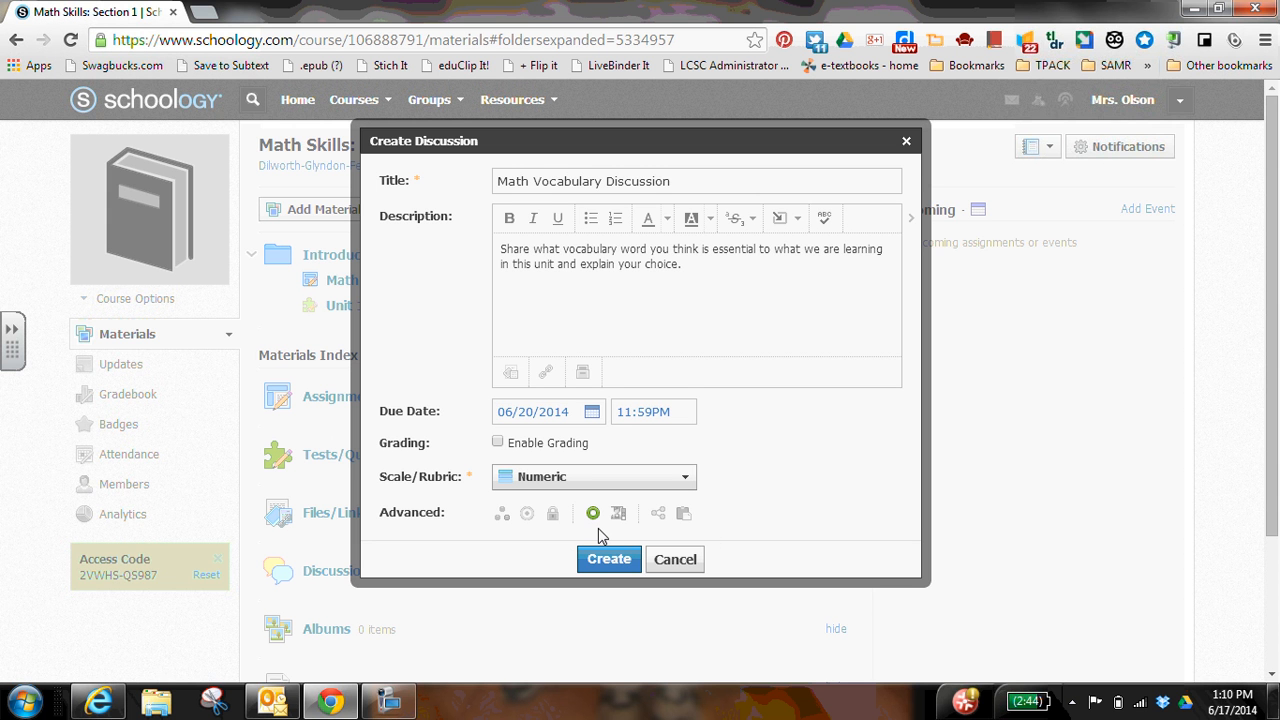
pyautogui.moveTo(592, 514)
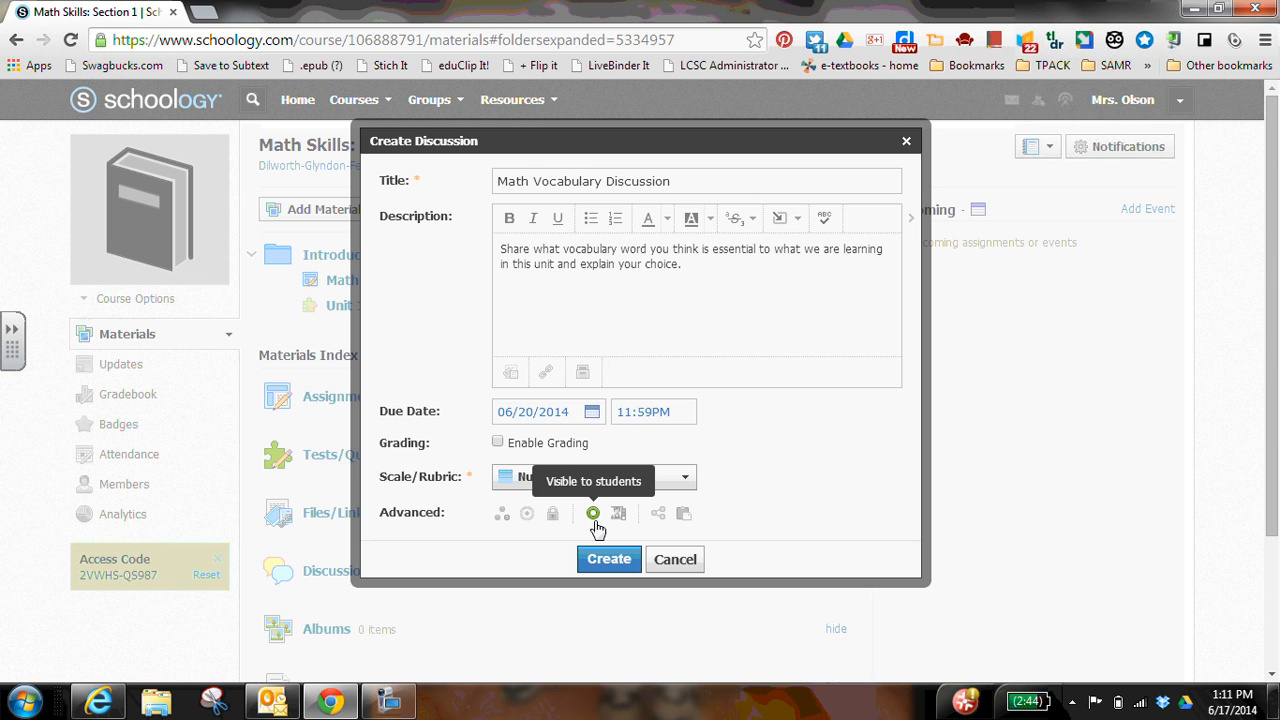
pyautogui.moveTo(533, 540)
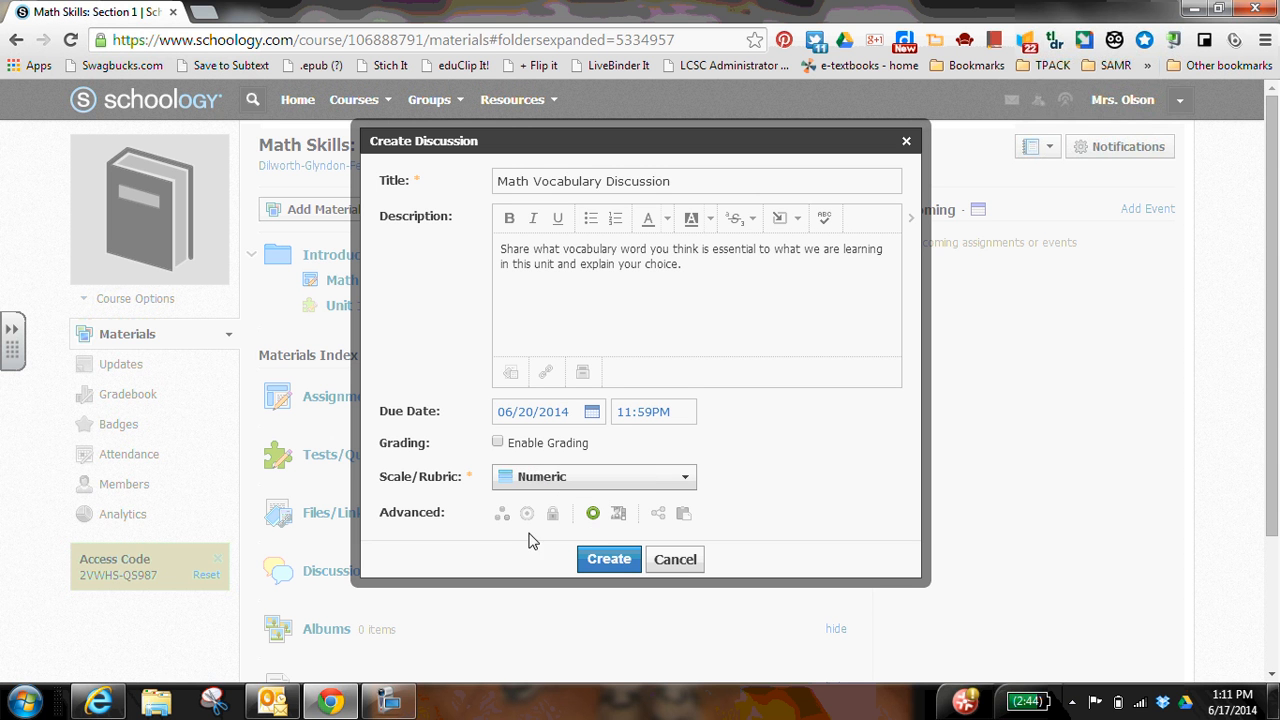
pyautogui.moveTo(502, 513)
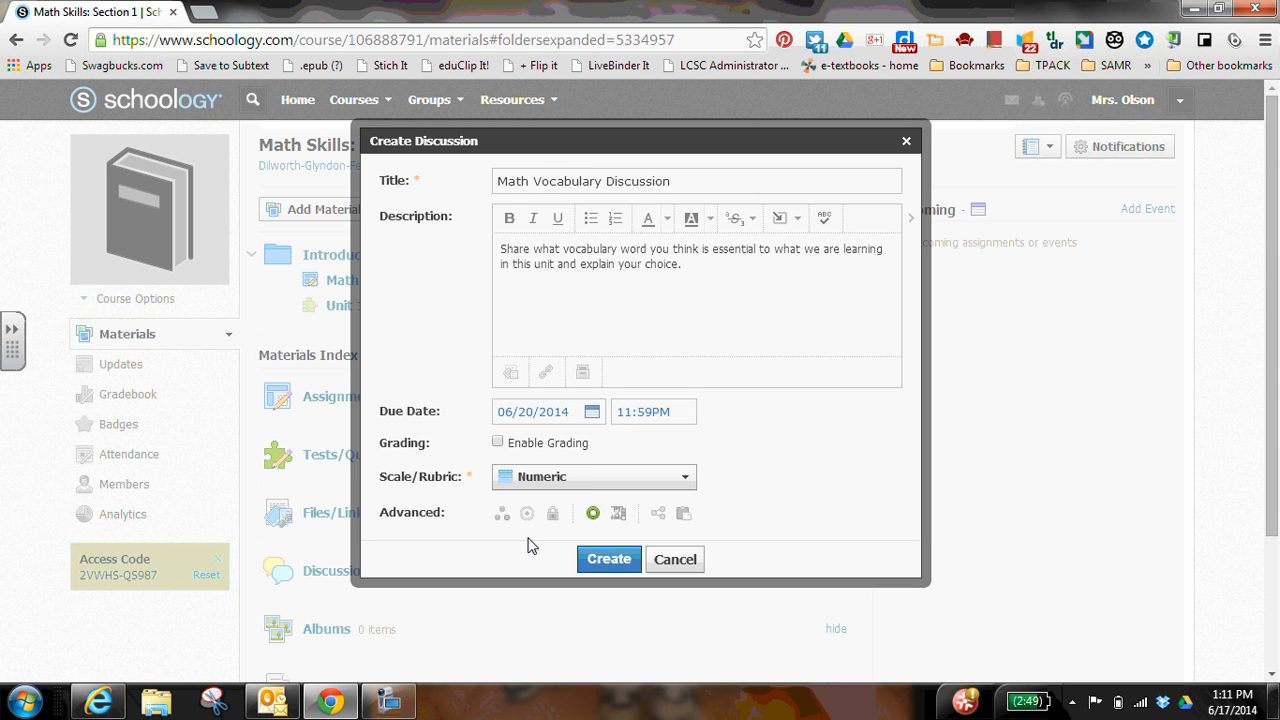
pyautogui.moveTo(537, 535)
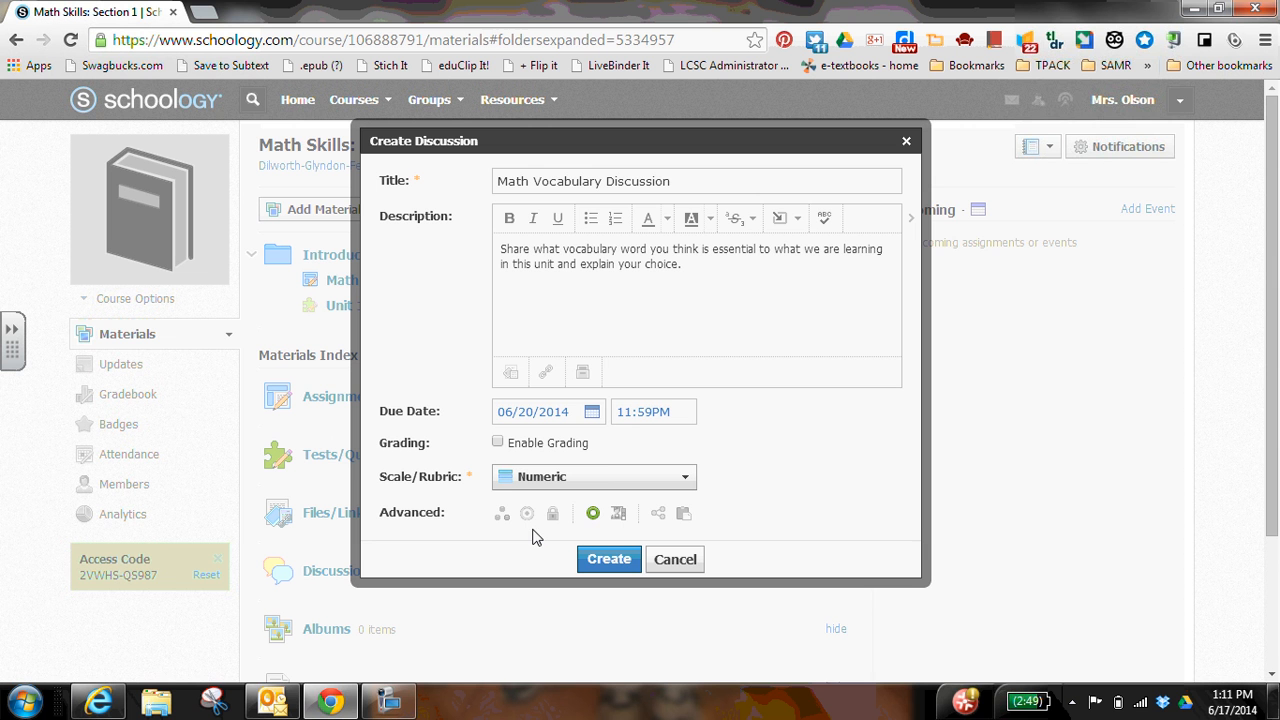
pyautogui.moveTo(527, 513)
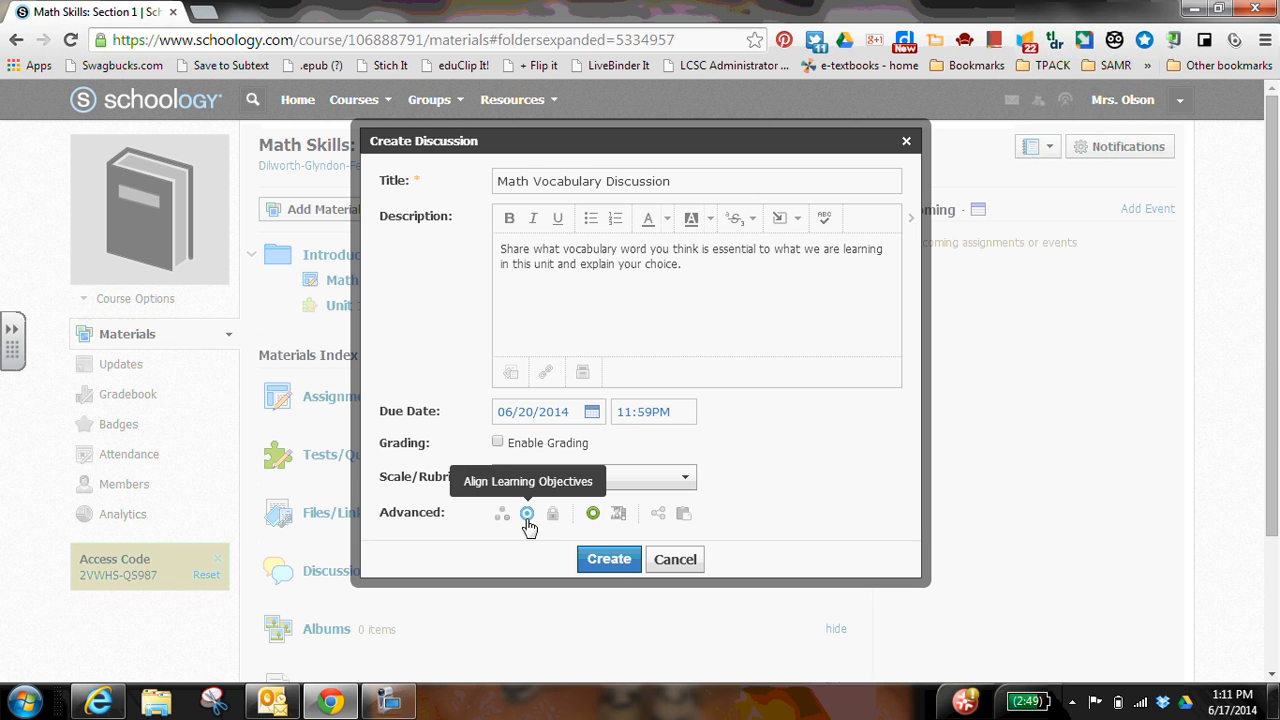
pyautogui.moveTo(552, 513)
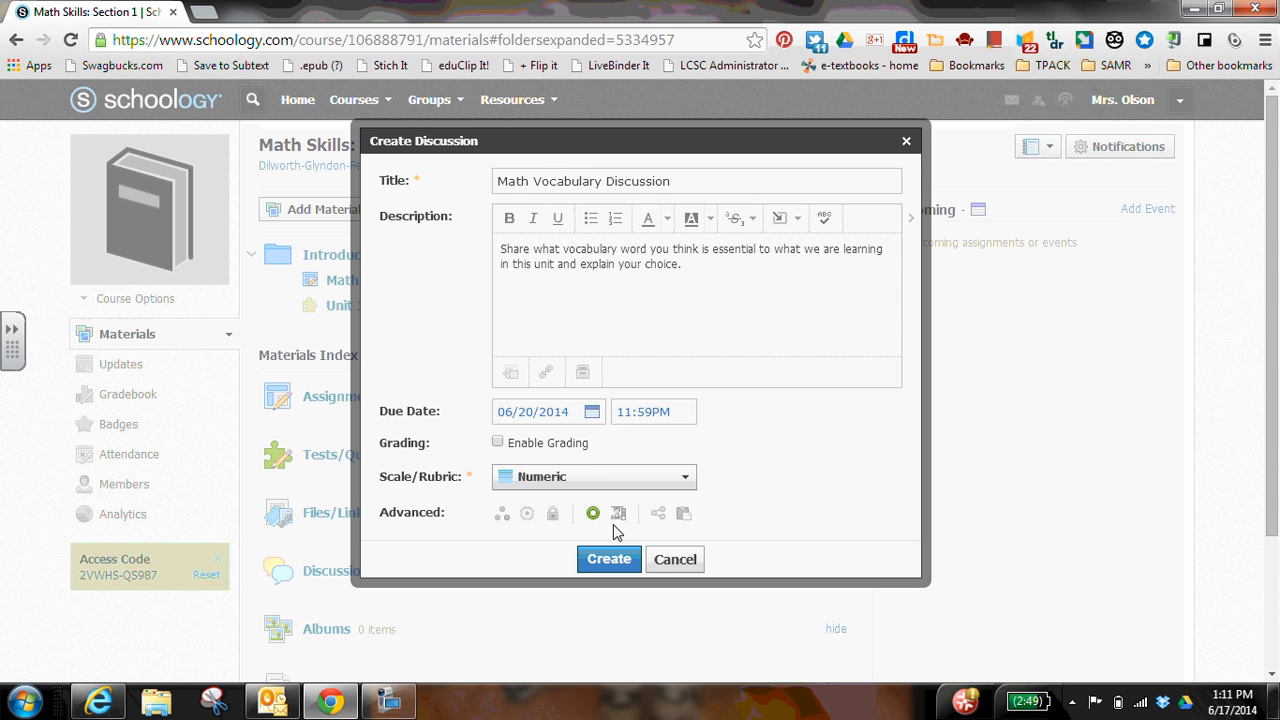
pyautogui.moveTo(617, 514)
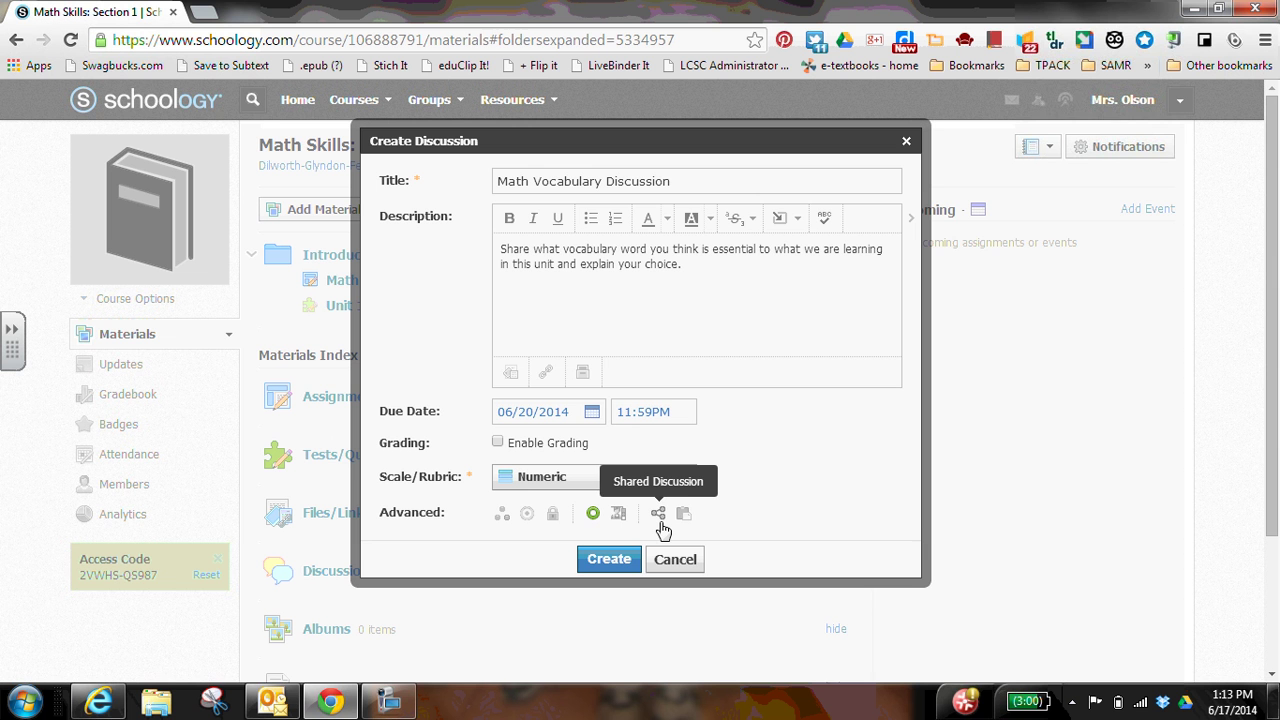
pyautogui.moveTo(683, 514)
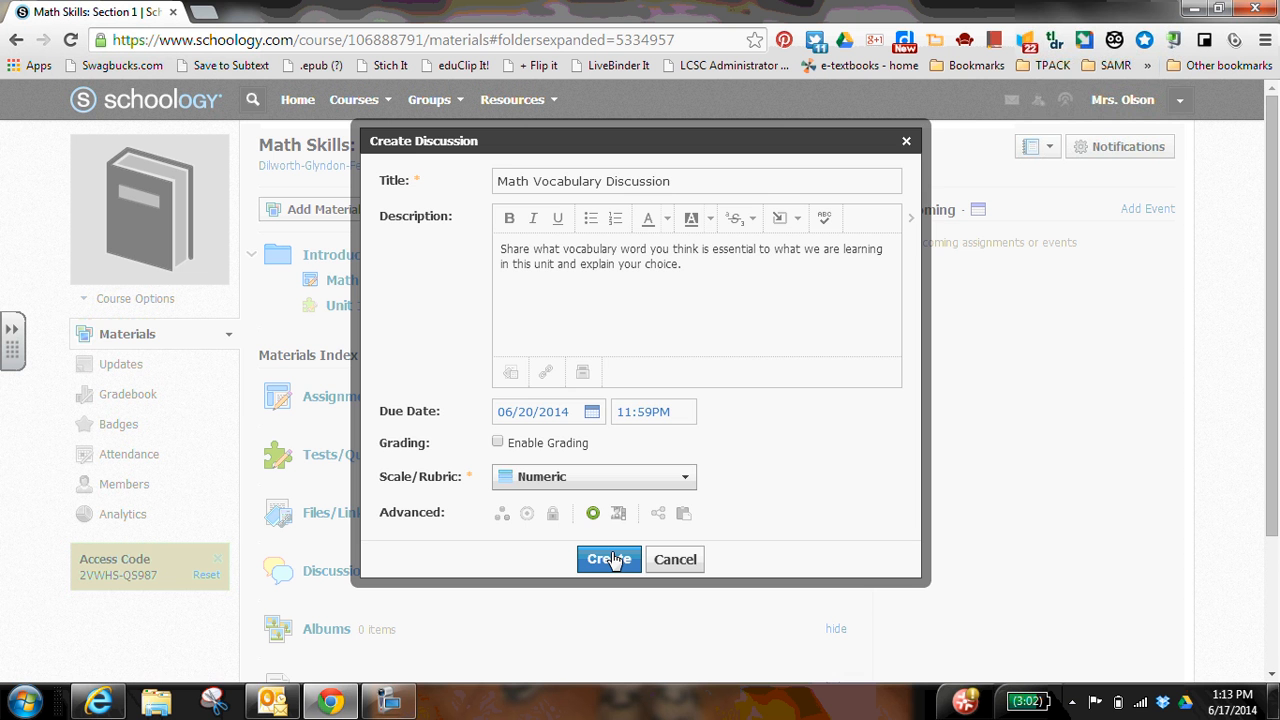
# Submit the Math Vocabulary Discussion with the Create button
pyautogui.click(609, 559)
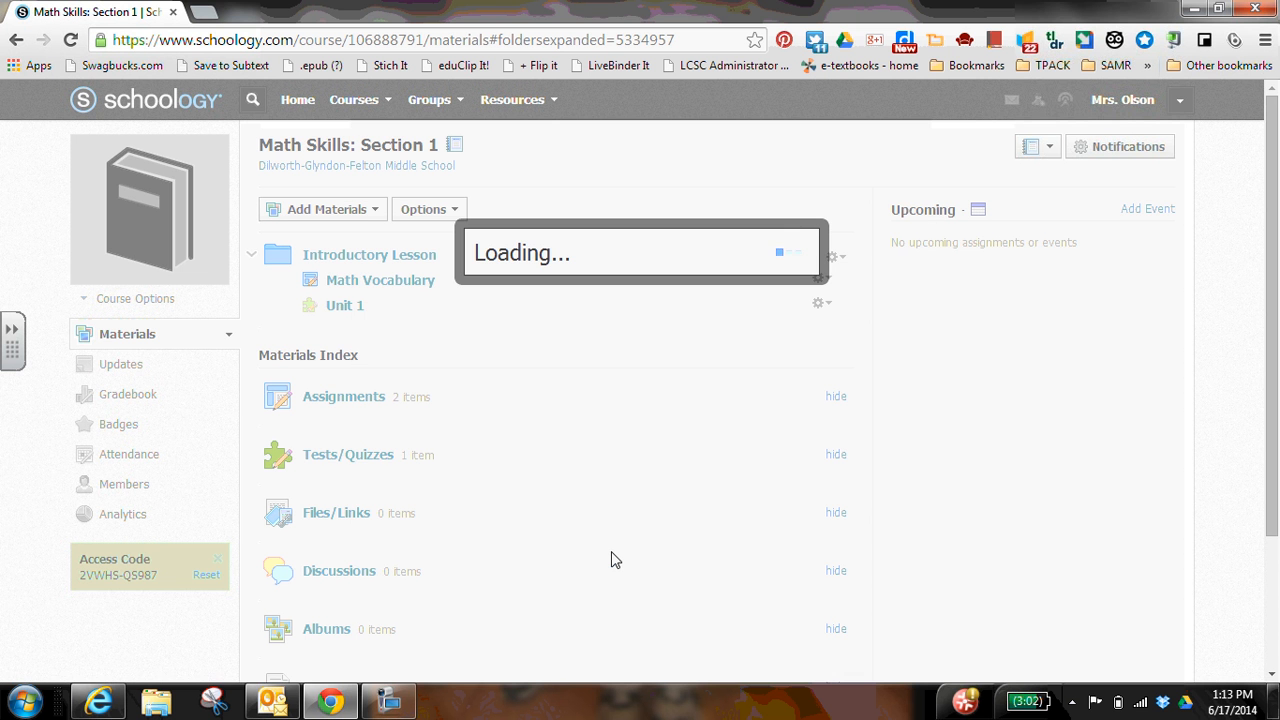